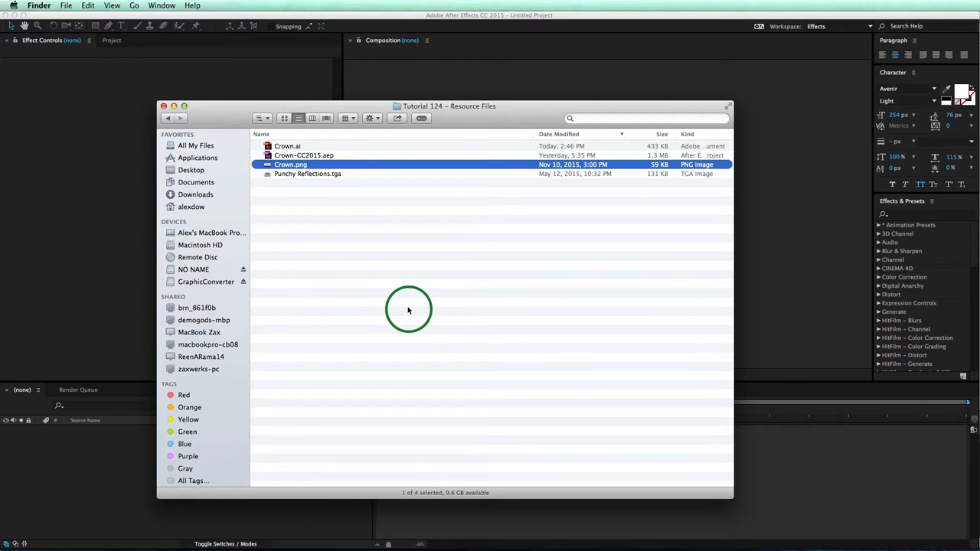
mouse_move(339, 232)
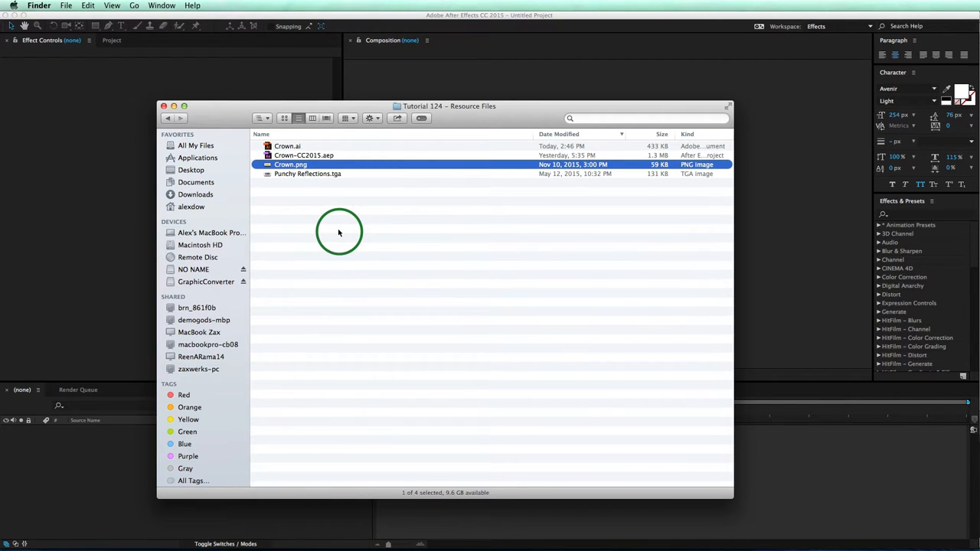
mouse_move(295, 204)
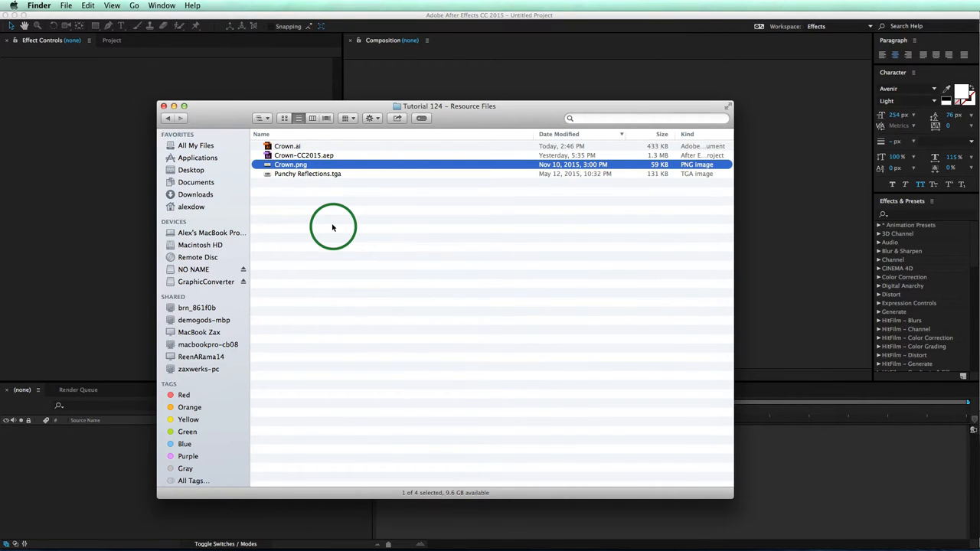
mouse_move(312, 203)
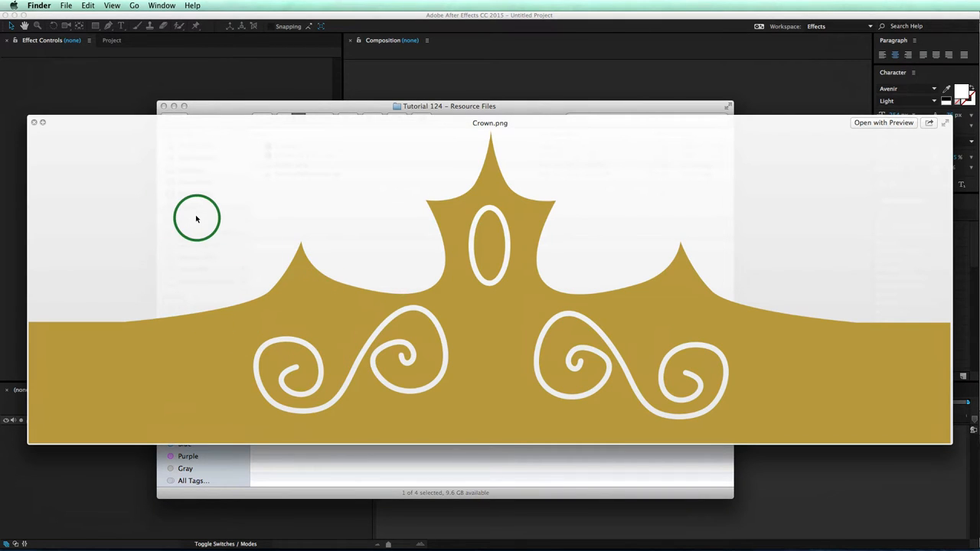
mouse_move(428, 159)
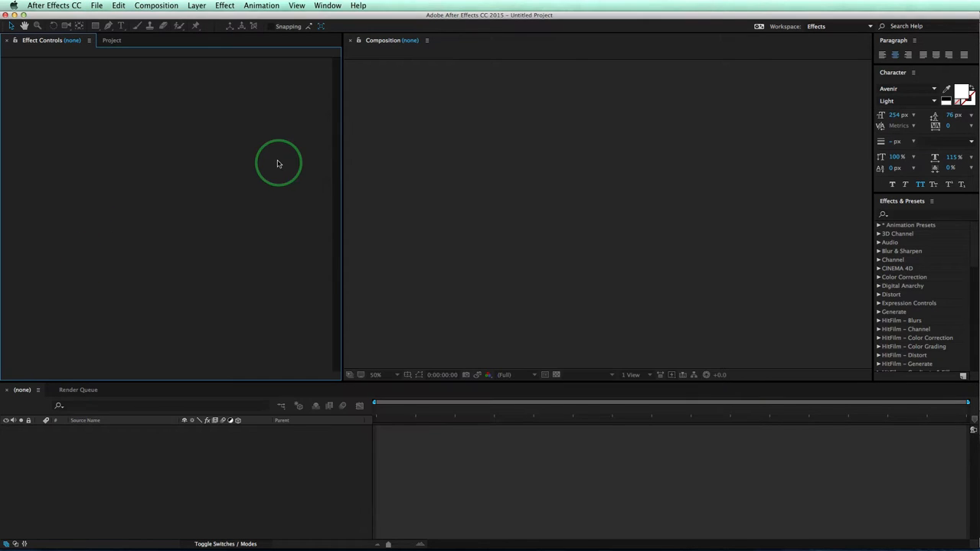
Create a 1920×1080 HDTV 29.97 composition and add a full-frame cyan solid layer.
click(155, 5)
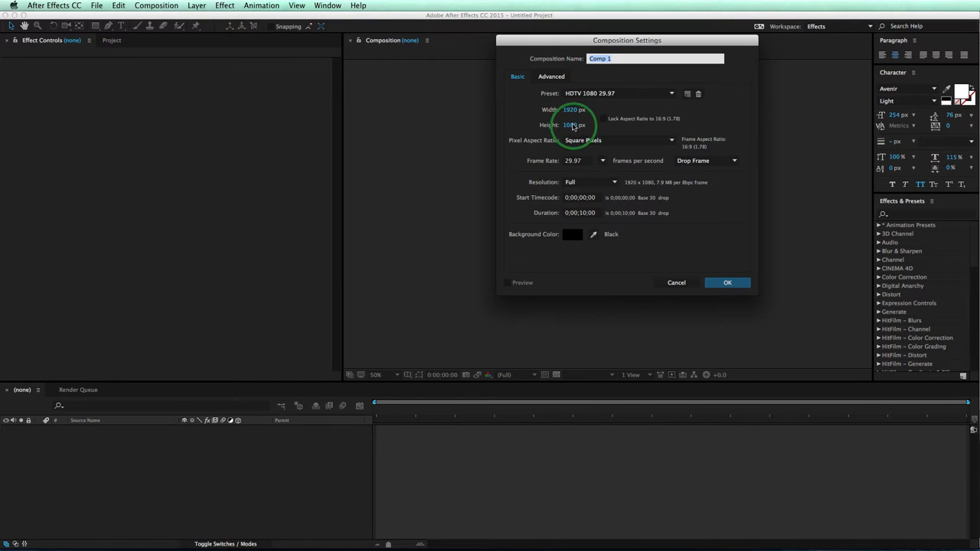
click(726, 283)
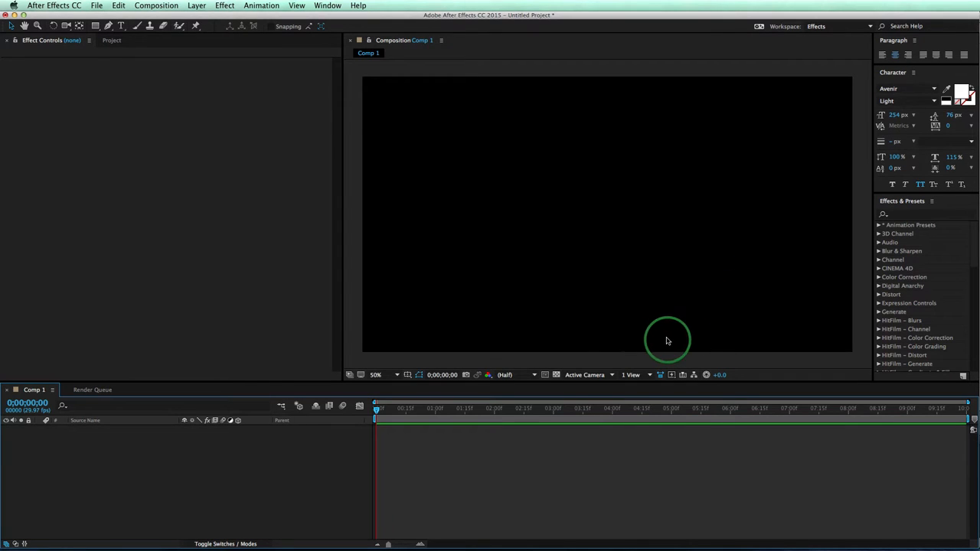
click(197, 5)
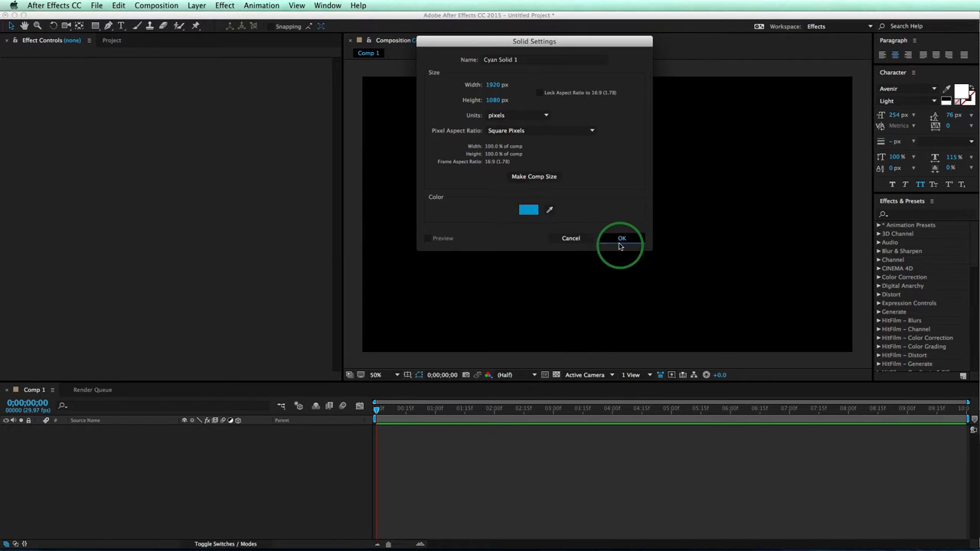
click(622, 238)
text(invigora)
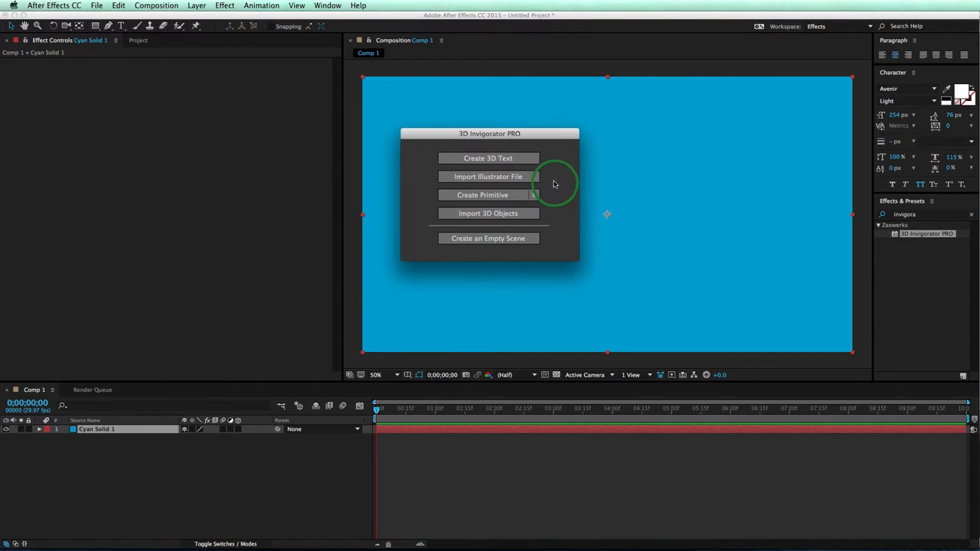
mouse_move(543, 190)
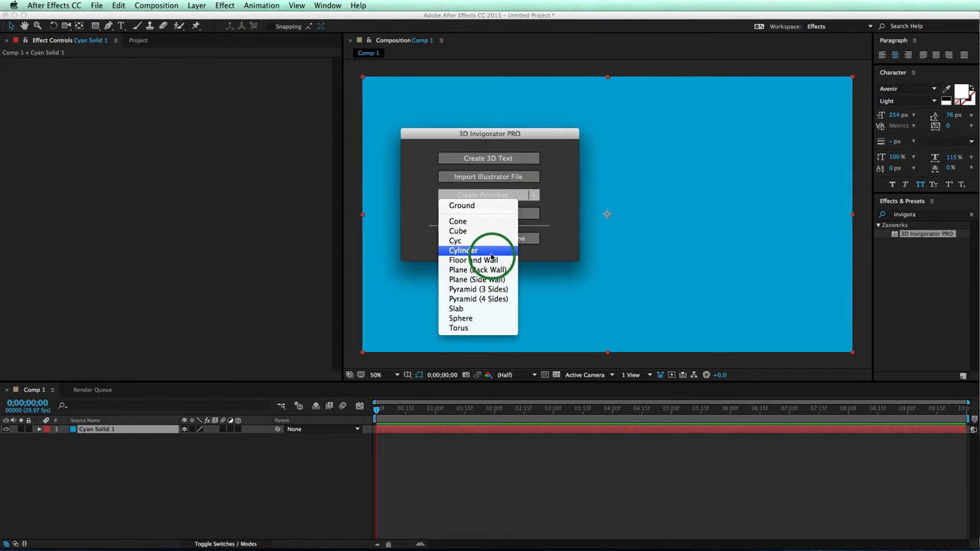
Build a 3D Invigorator PRO cylinder primitive on the cyan solid and enter Set Up.
click(463, 250)
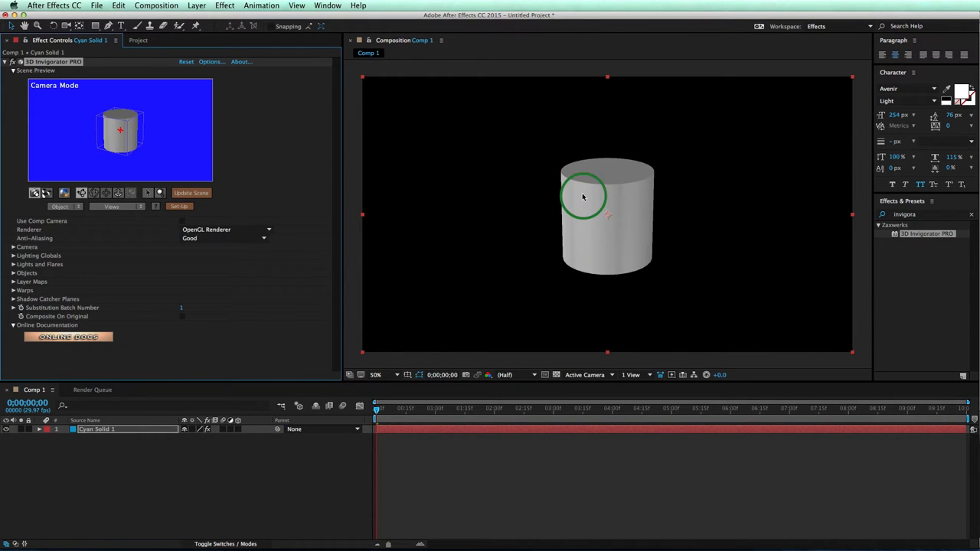
drag(584, 195, 646, 202)
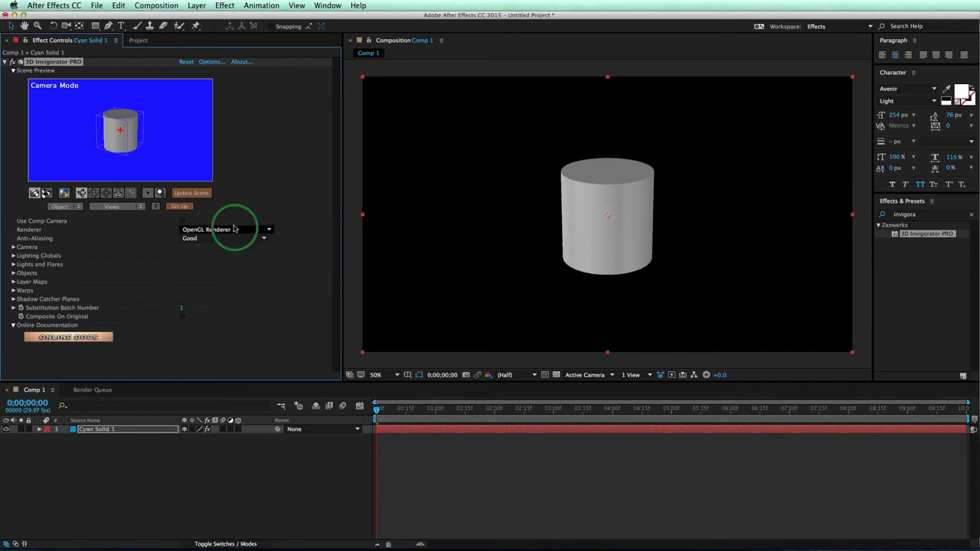
click(179, 207)
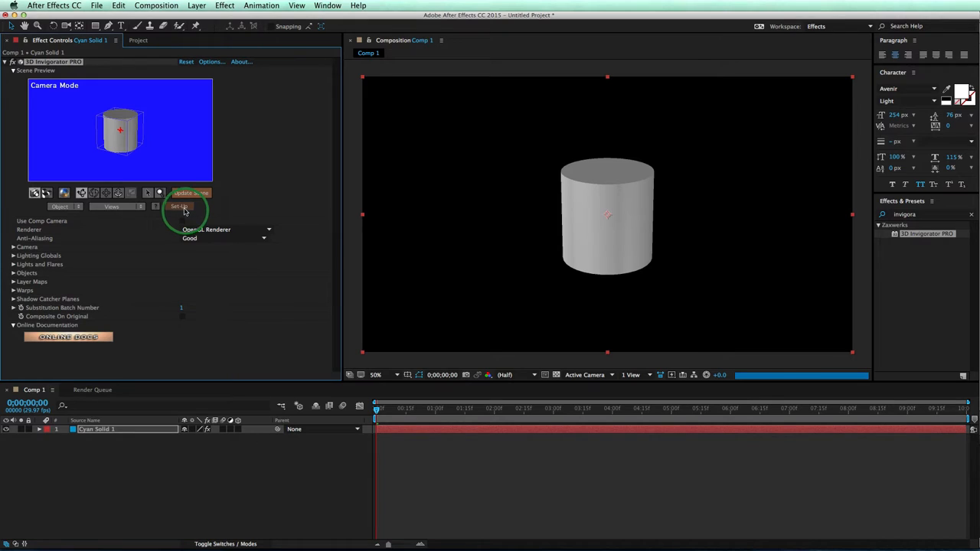
Map the Crown.png image onto the cylinder's Color material and orbit to inspect it.
click(180, 207)
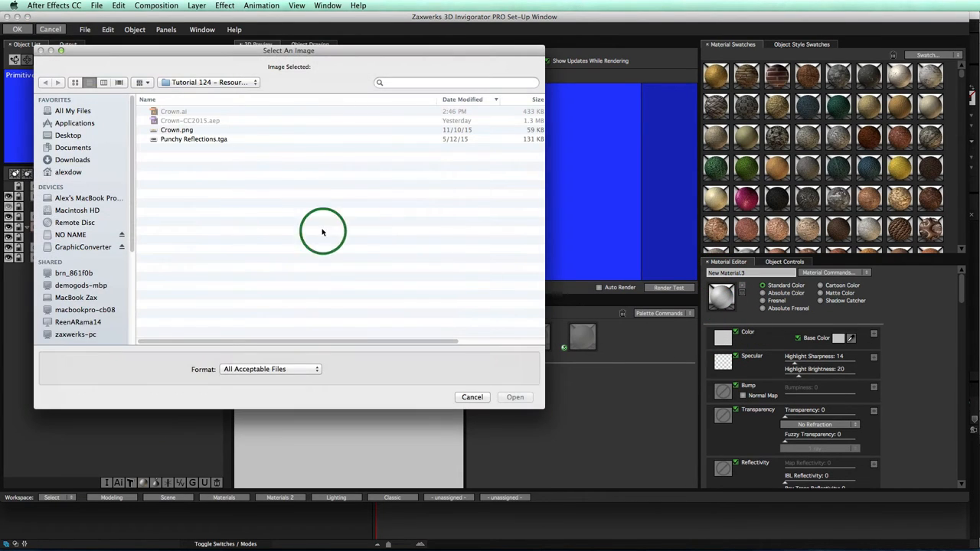
click(177, 129)
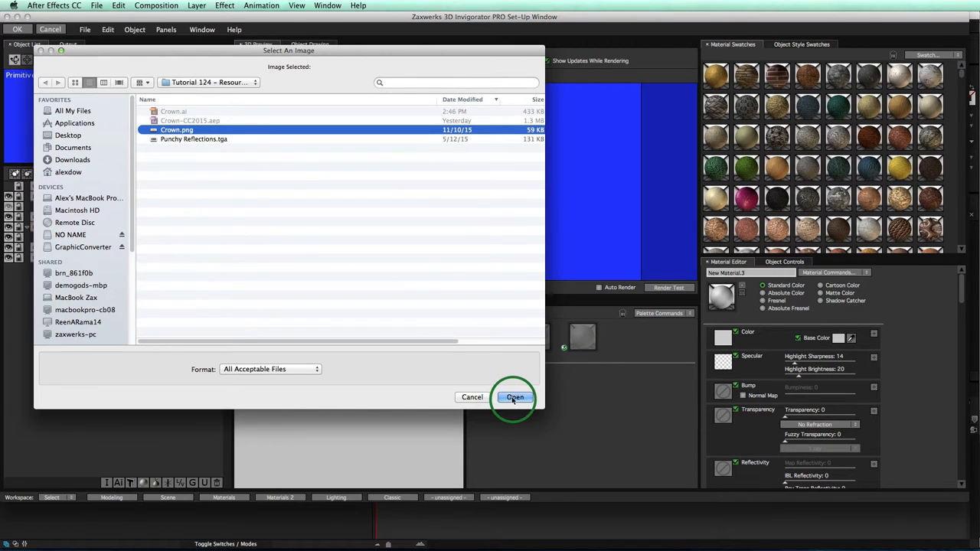
click(513, 396)
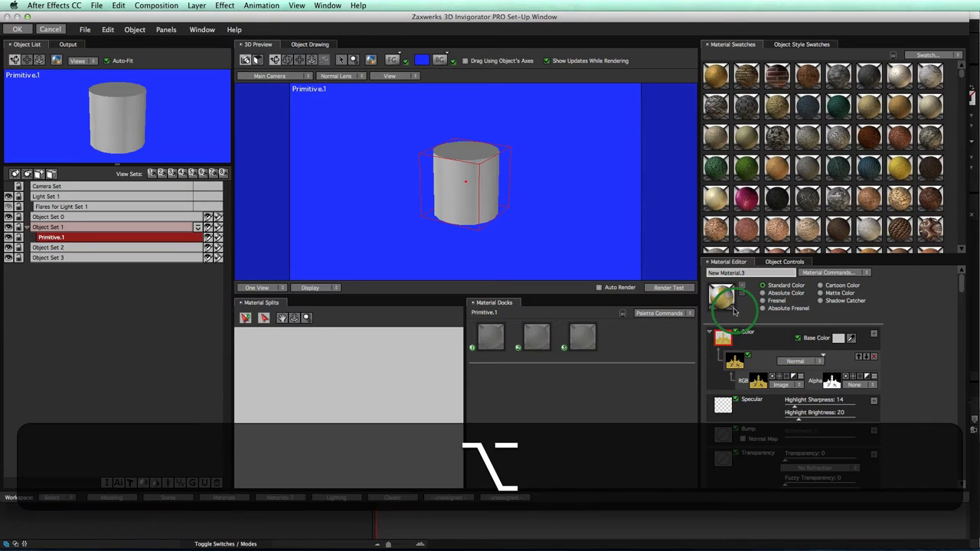
mouse_move(723, 299)
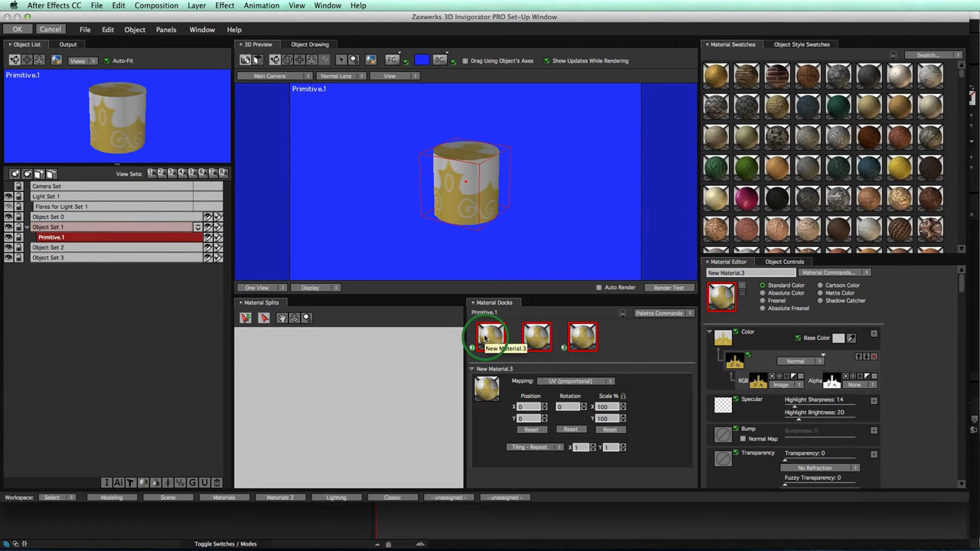
mouse_move(507, 233)
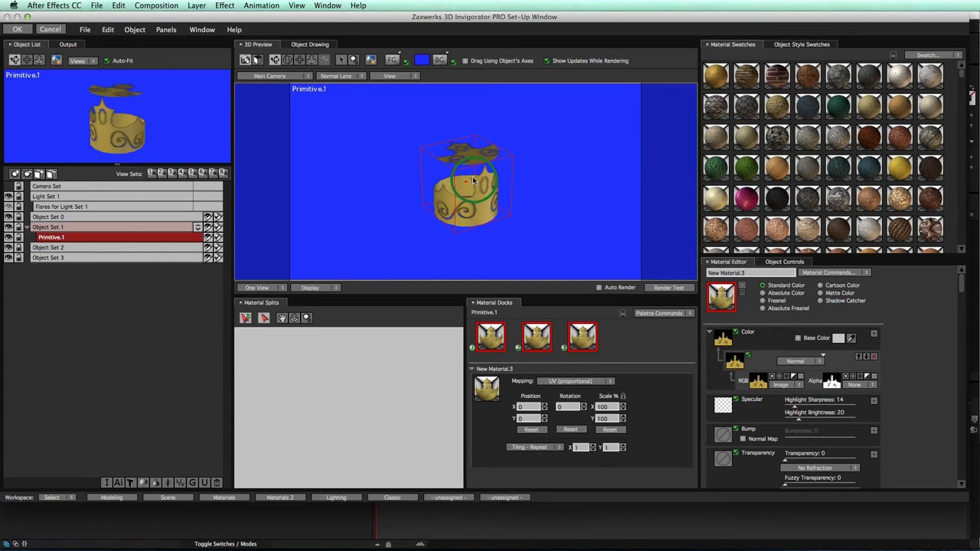
drag(473, 181, 463, 155)
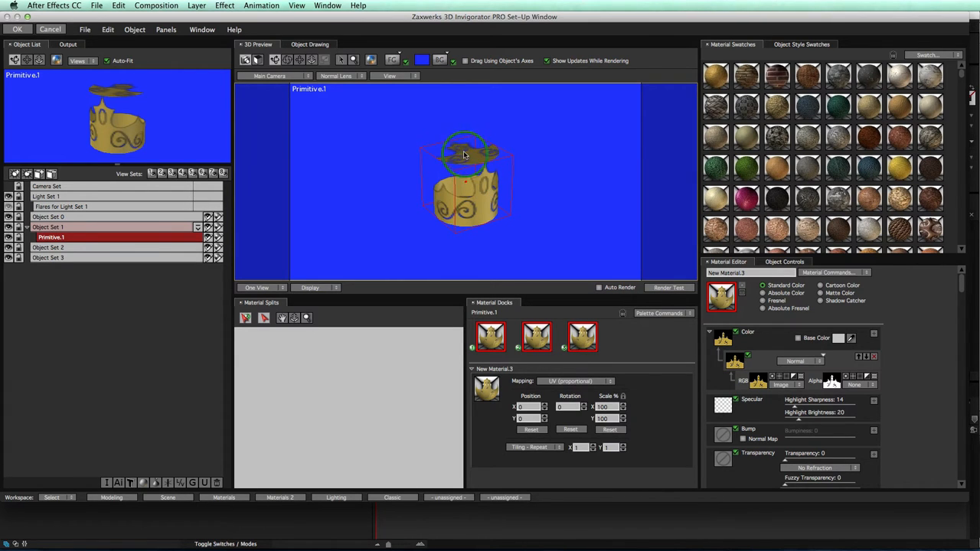
drag(466, 157, 471, 205)
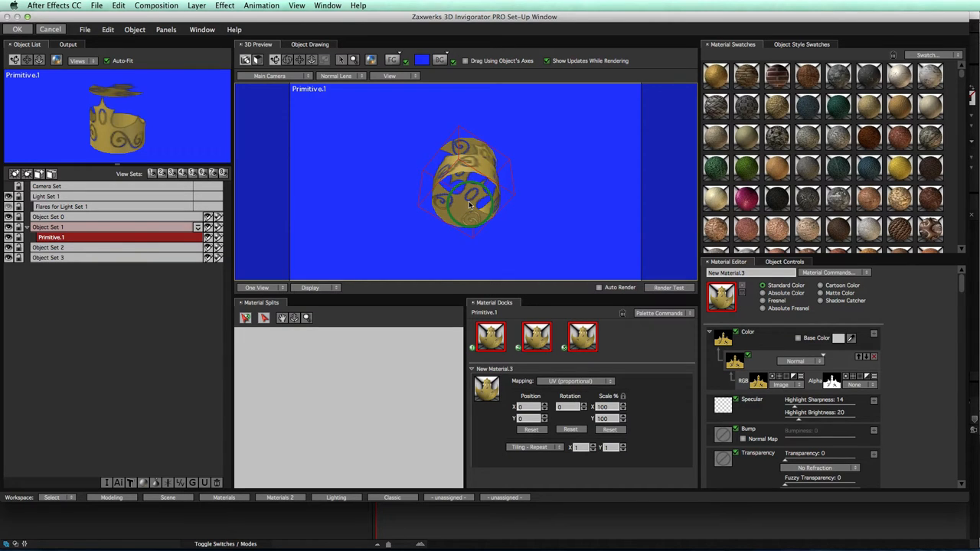
Turn off Top and Bottom caps; set texture Scale 83, Position Y -3, Tiling None – Last Color.
click(784, 262)
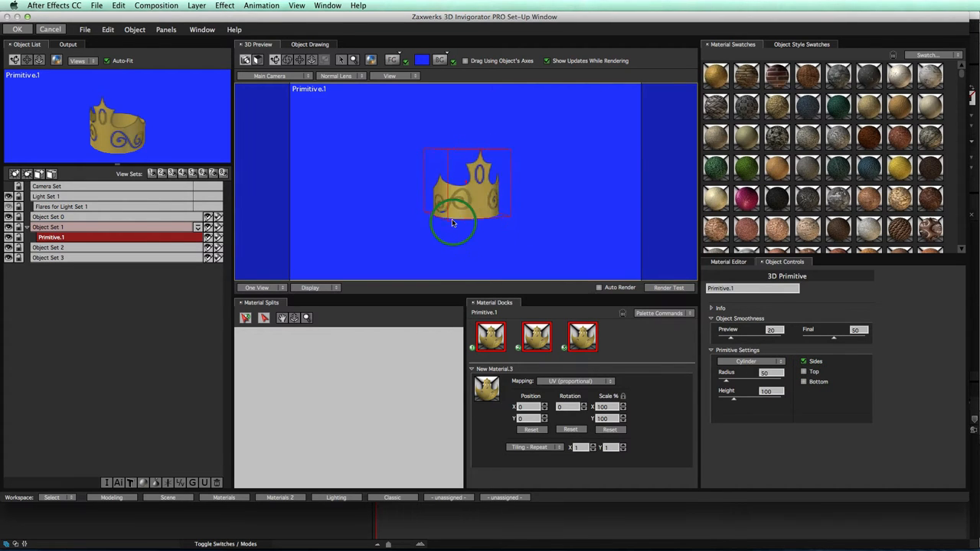
drag(451, 226, 501, 233)
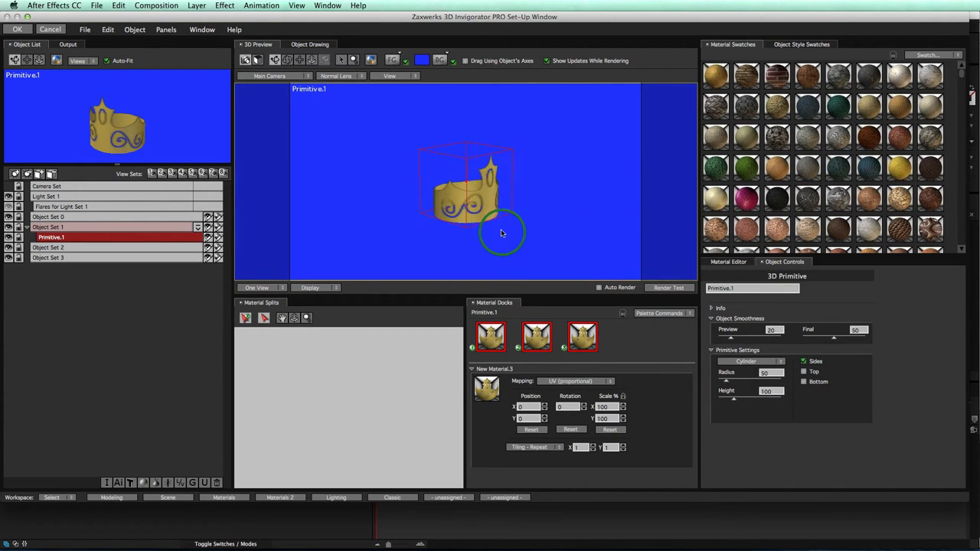
drag(501, 232, 469, 225)
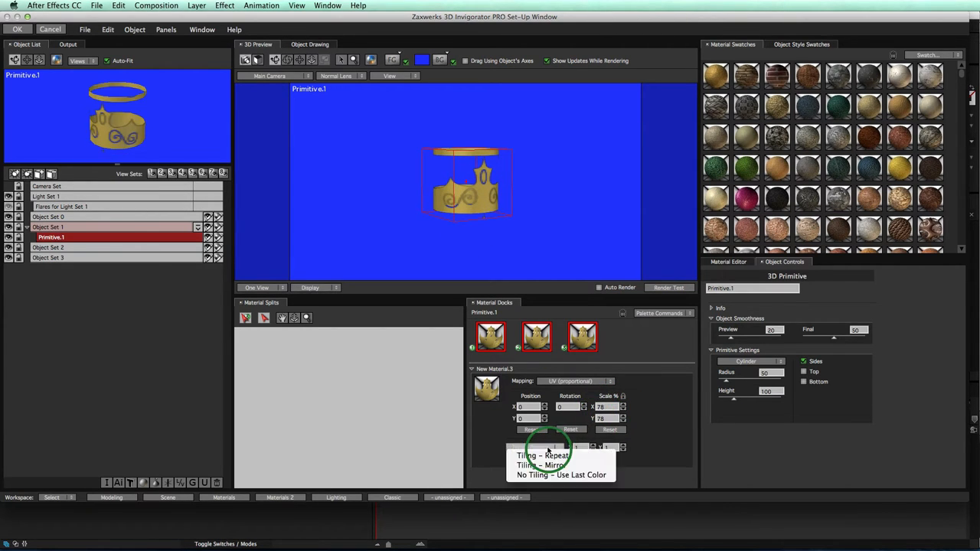
click(560, 474)
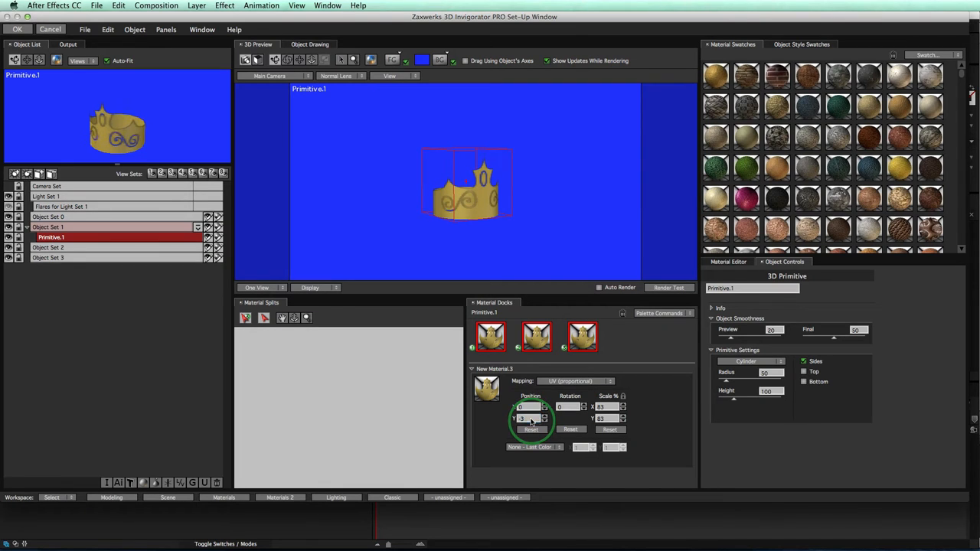
Switch rendering to Ray Tracer and render a test frame of the crown.
click(67, 44)
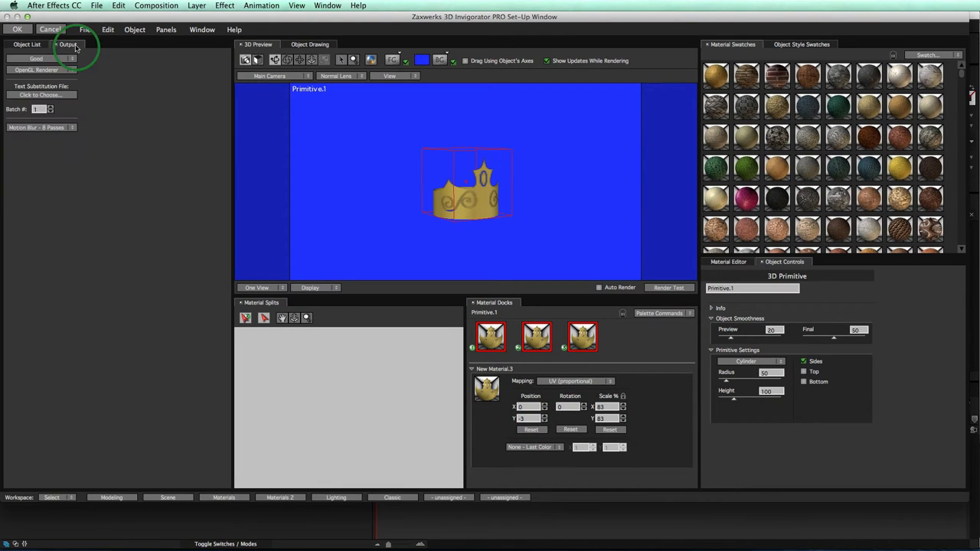
click(41, 127)
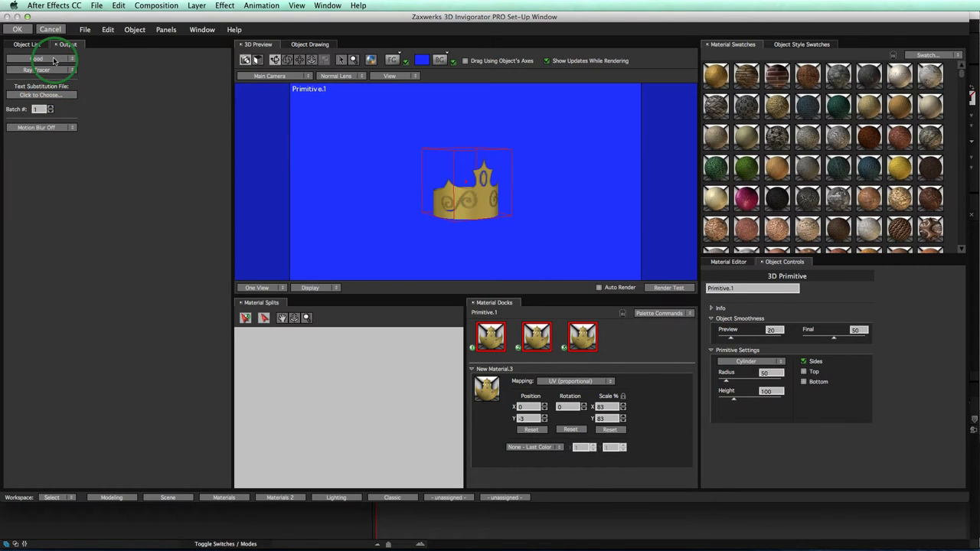
click(669, 287)
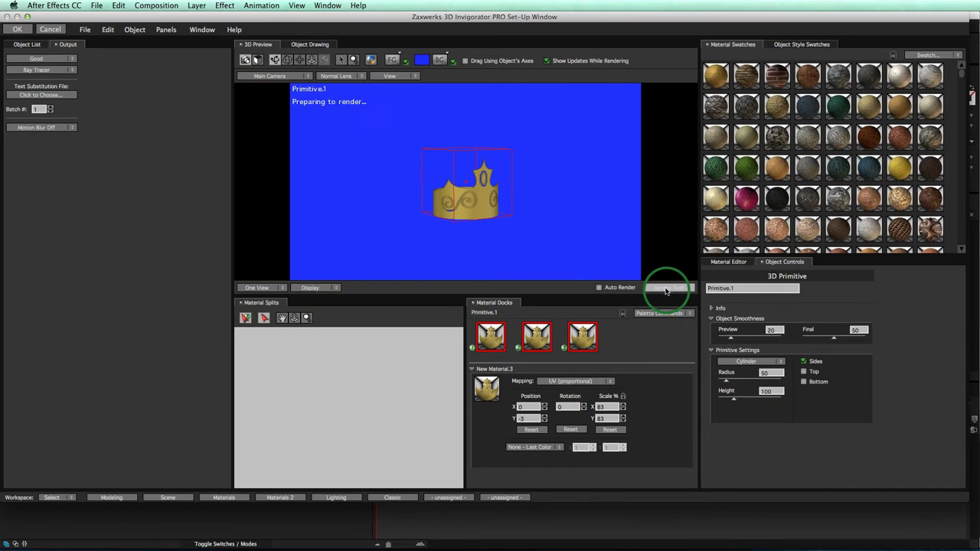
click(667, 287)
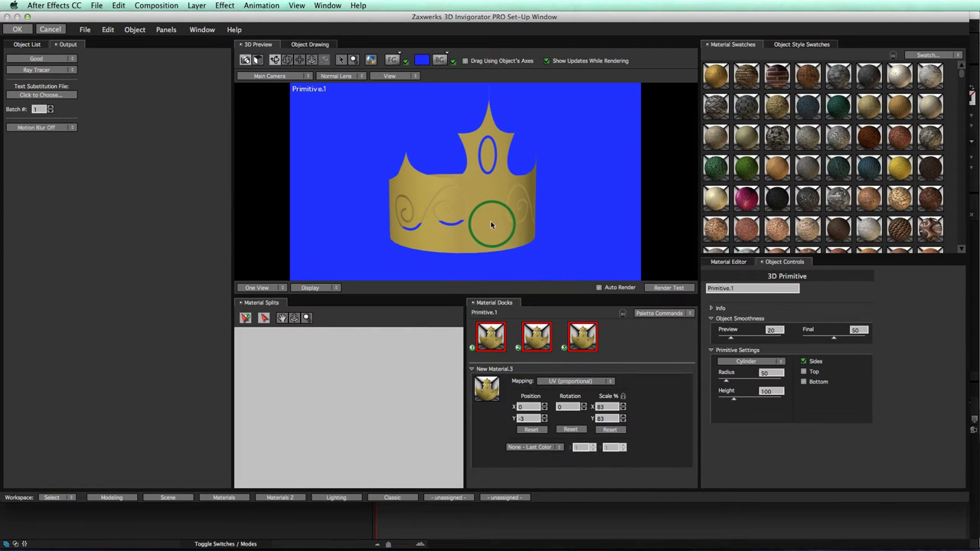
Orbit to look down into the crown, render another test, and orbit back to front.
drag(492, 225, 410, 232)
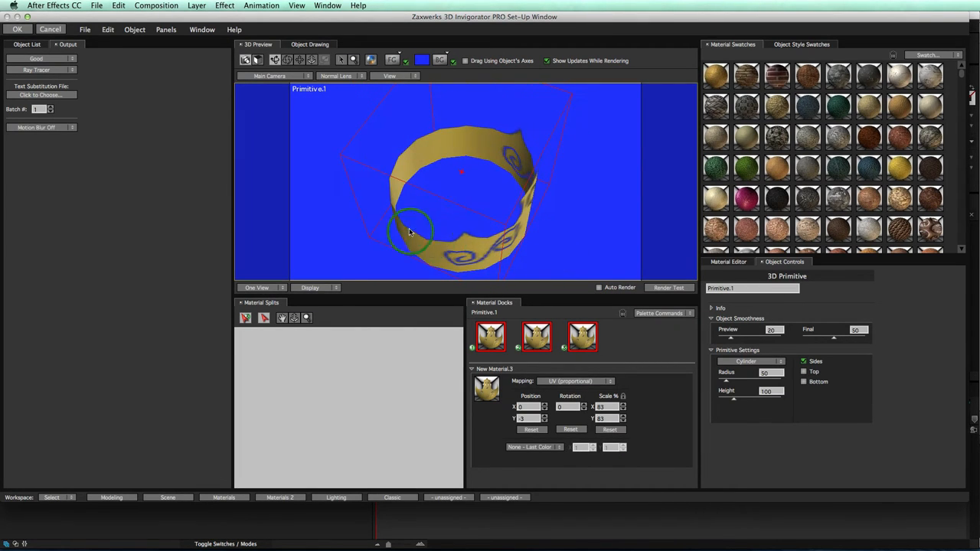
click(668, 287)
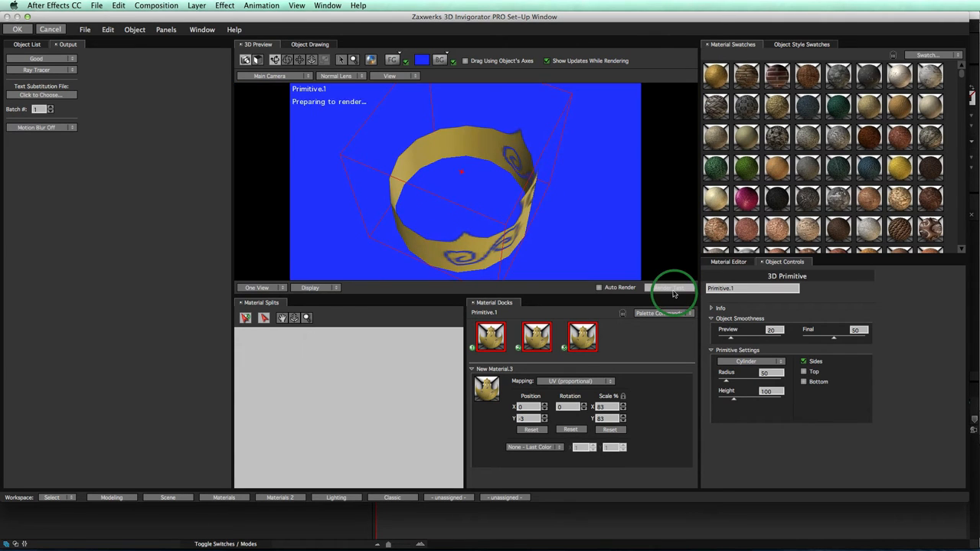
click(669, 287)
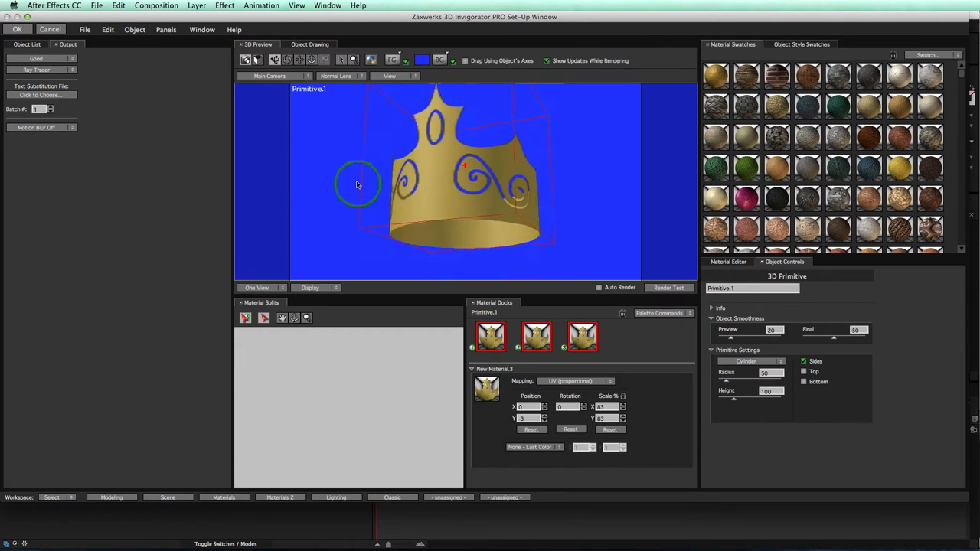
drag(355, 184, 481, 202)
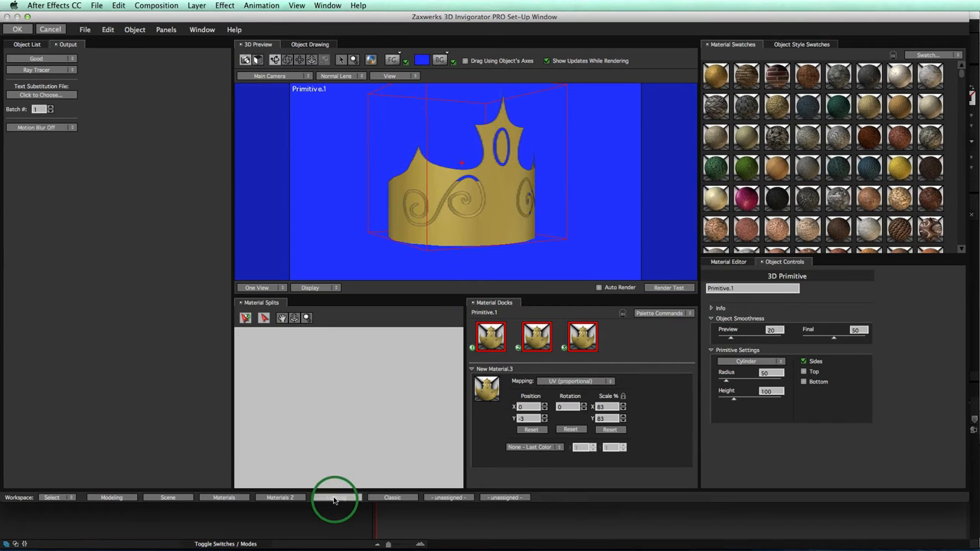
In the Lighting workspace, apply the Side Lights rig to Light Set 1, confirming Replace.
click(336, 498)
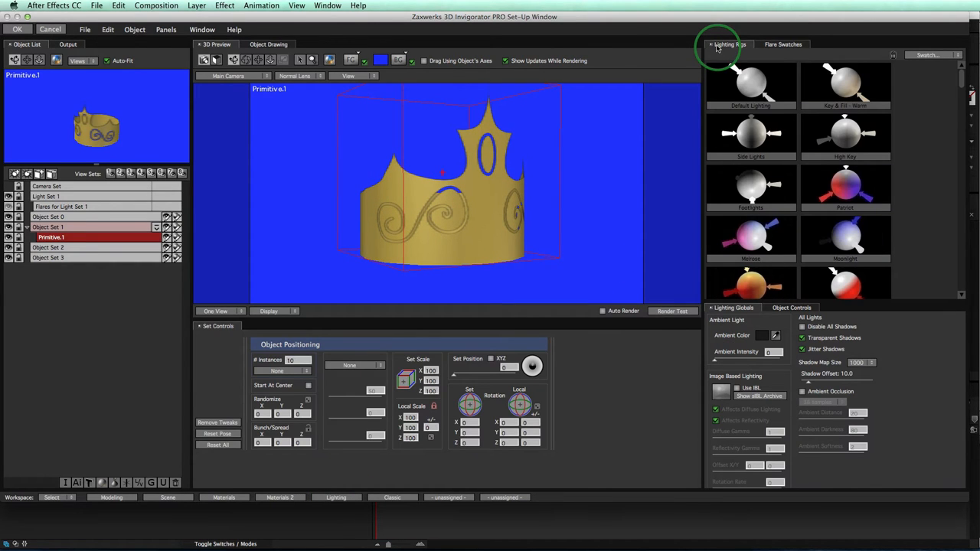
click(750, 136)
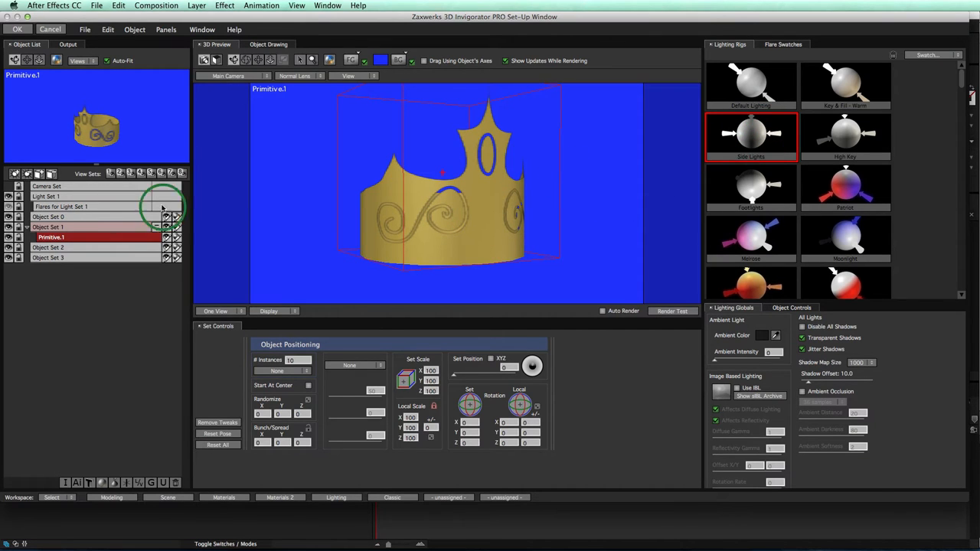
click(69, 196)
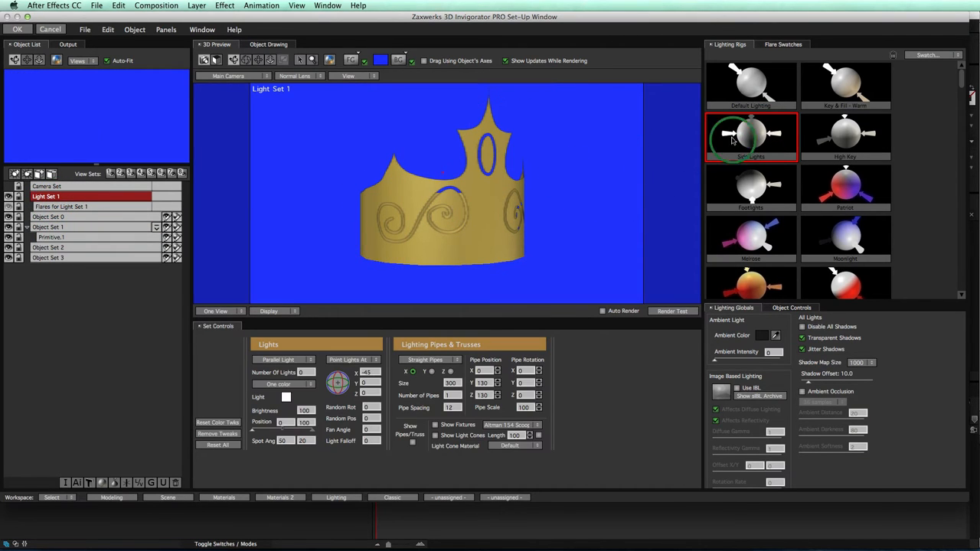
click(750, 137)
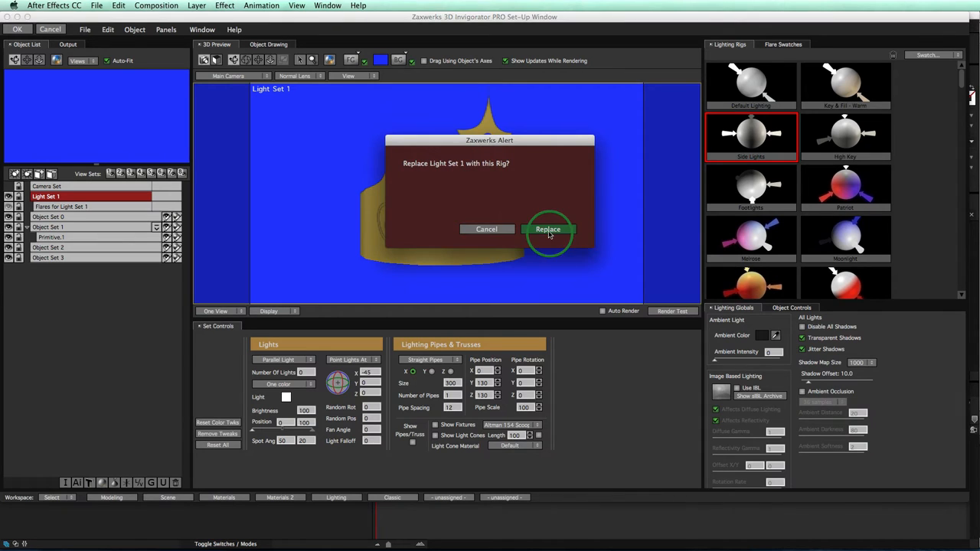
click(548, 228)
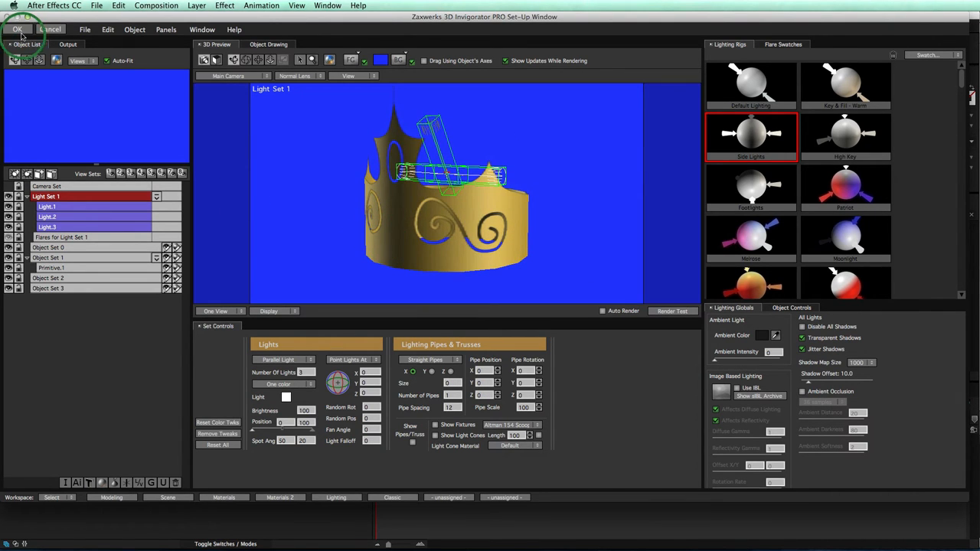
Accept the Invigorator setup to view the lit gold crown in Comp 1.
click(17, 29)
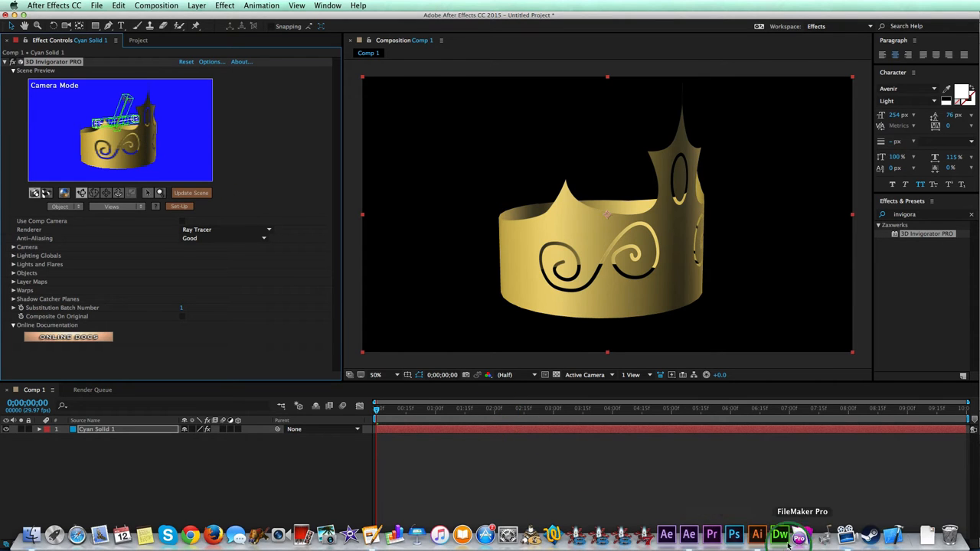
click(757, 533)
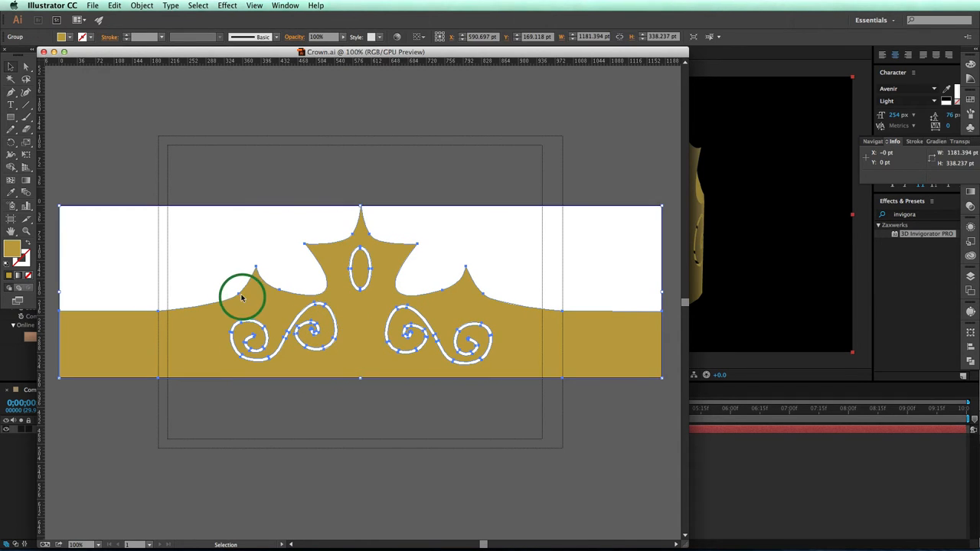
drag(241, 297, 258, 256)
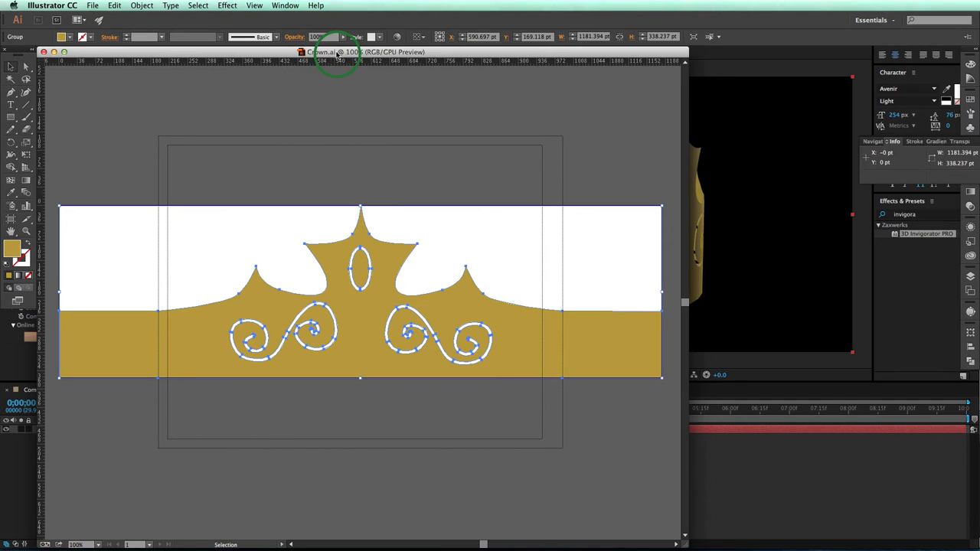
mouse_move(450, 215)
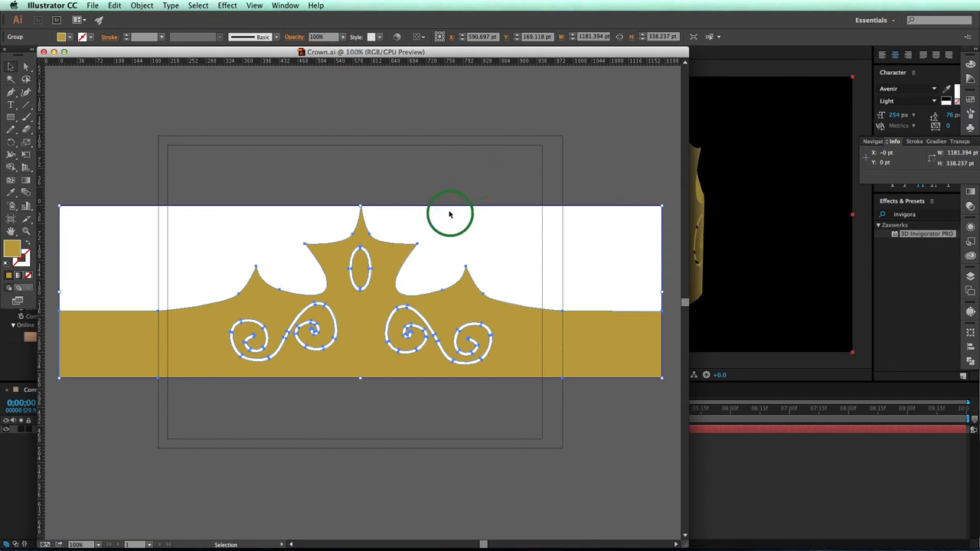
mouse_move(414, 184)
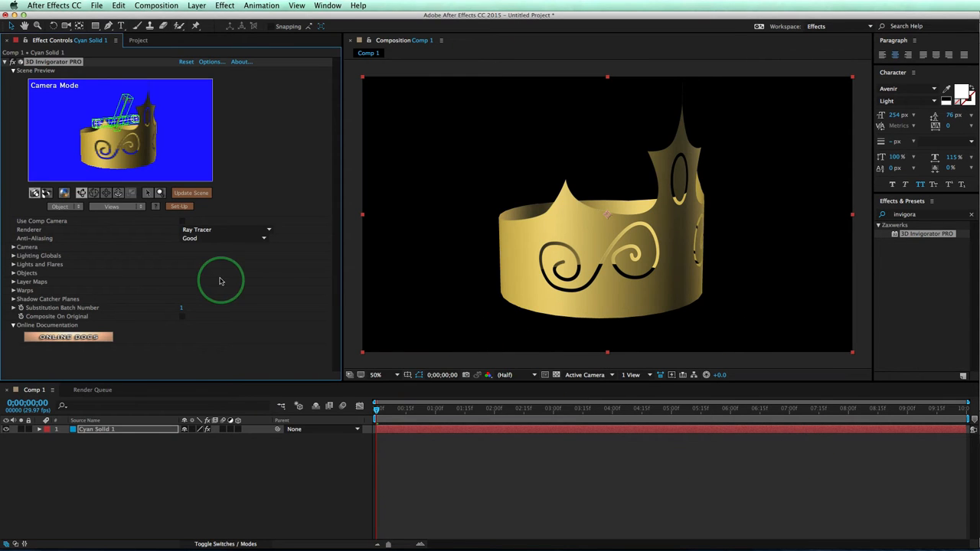
Delete the Primitive.1 cylinder and import Crown.ai as the crown object.
click(179, 207)
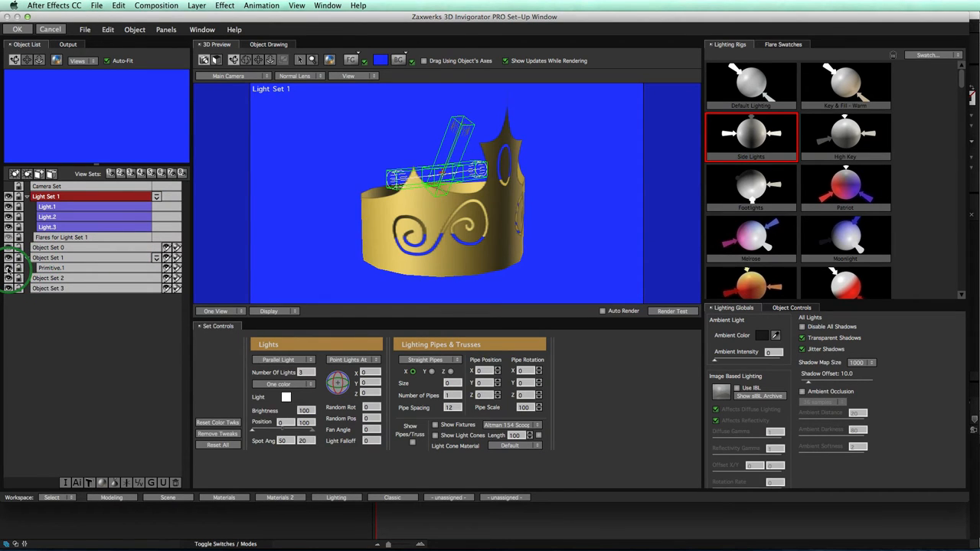
click(51, 267)
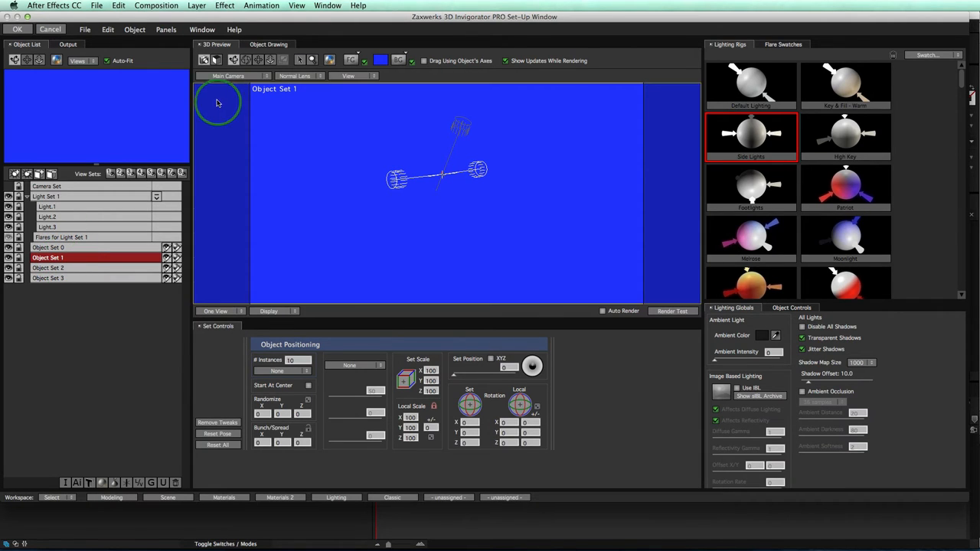
click(134, 29)
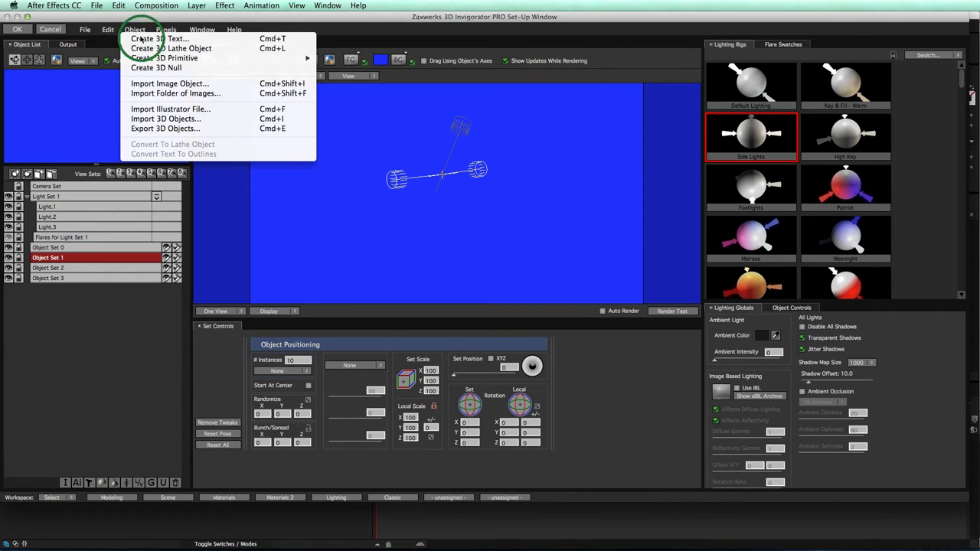
mouse_move(161, 109)
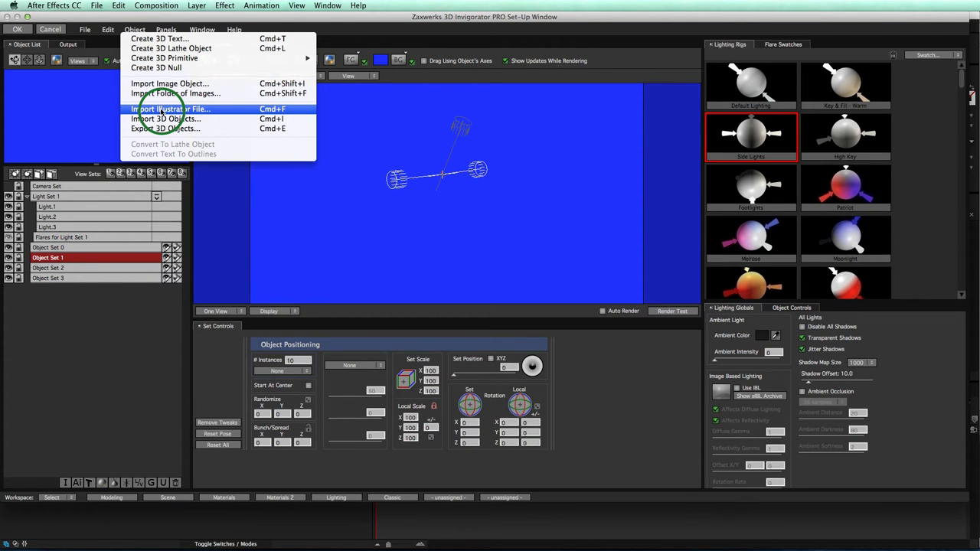
click(171, 108)
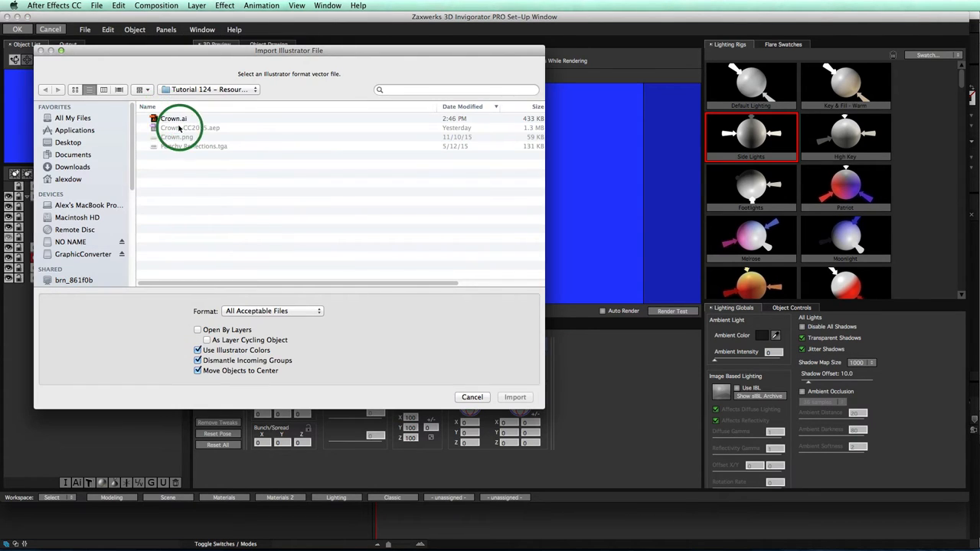
click(174, 119)
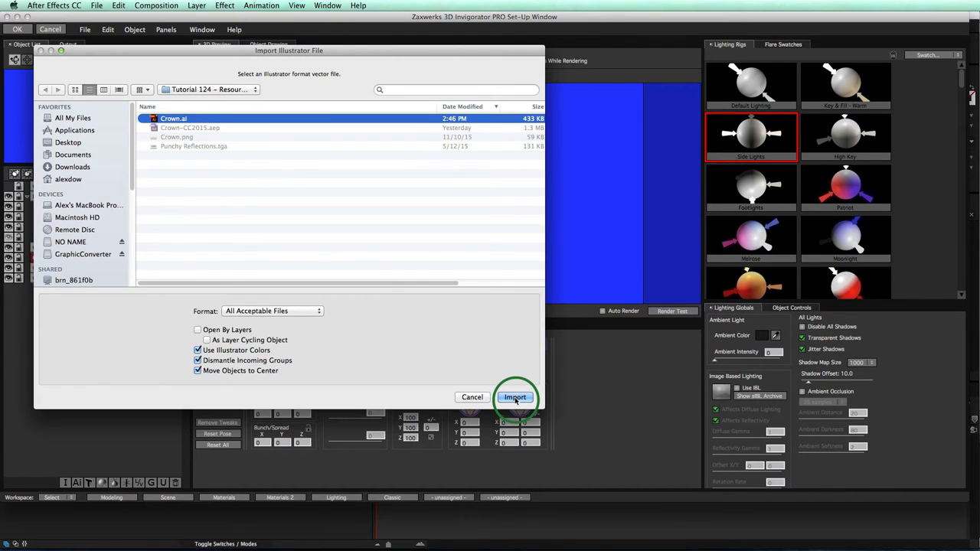
click(515, 397)
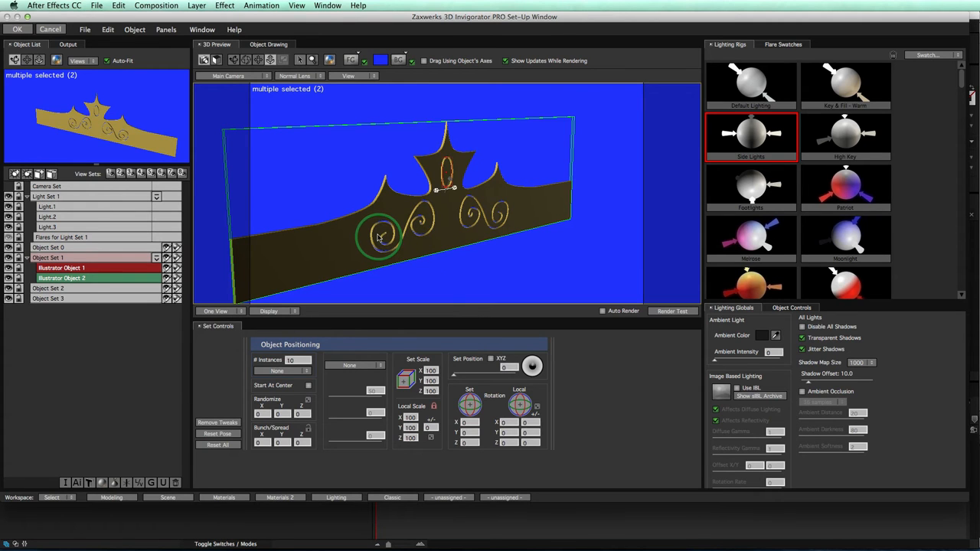
Back in After Effects, set Warp 1 to apply to Object Set 1 with Warp Amount -100.
click(17, 29)
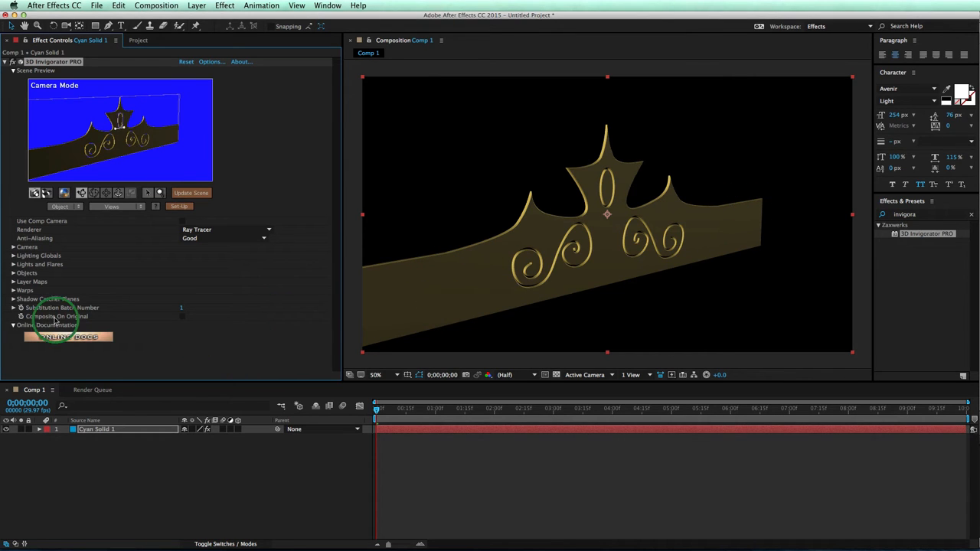
click(15, 280)
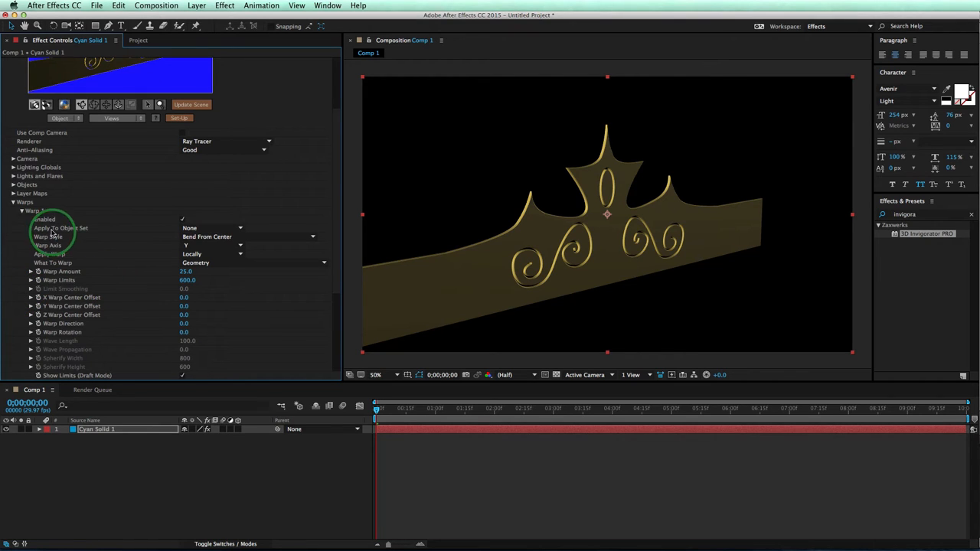
click(212, 228)
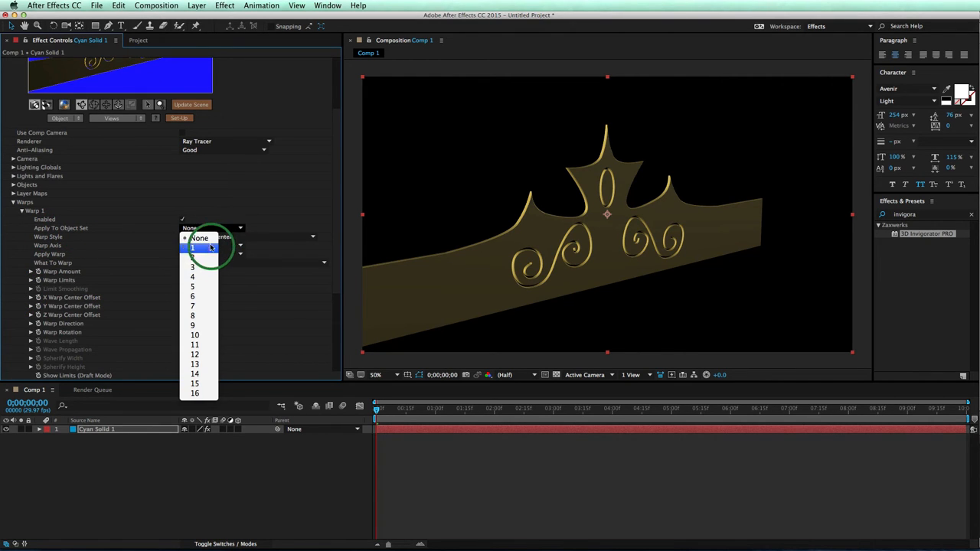
click(192, 248)
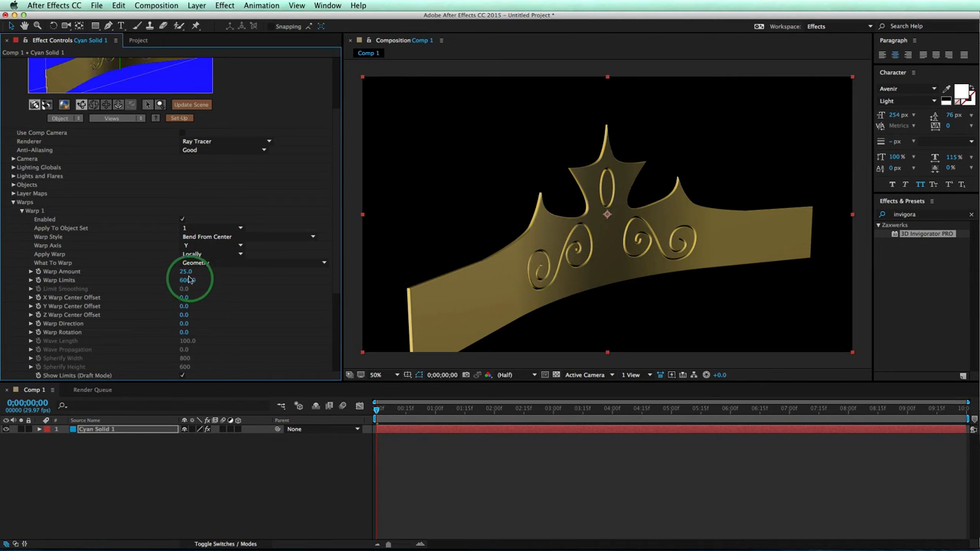
mouse_move(821, 253)
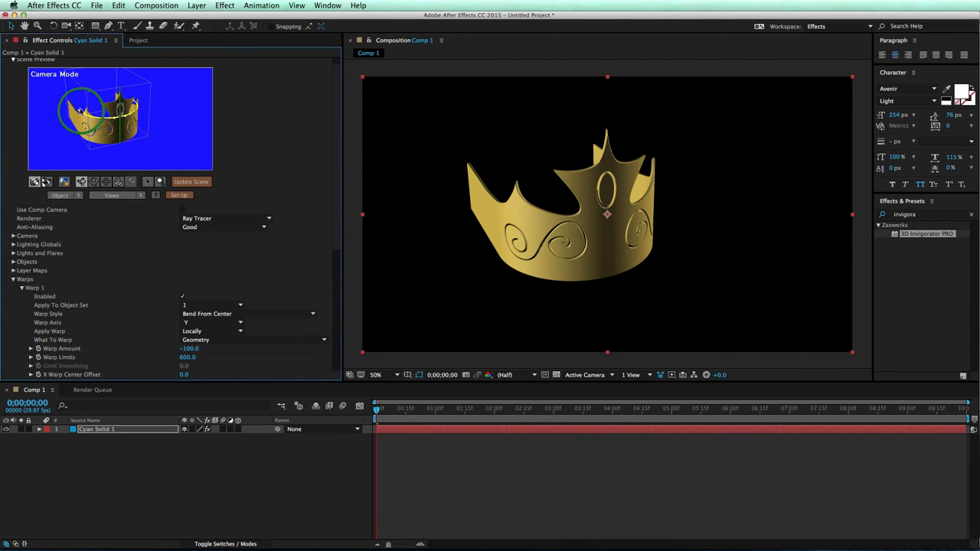
Scrub Warp Limits up to 1192 and set Warp Amount to -101.
scroll(down, 3)
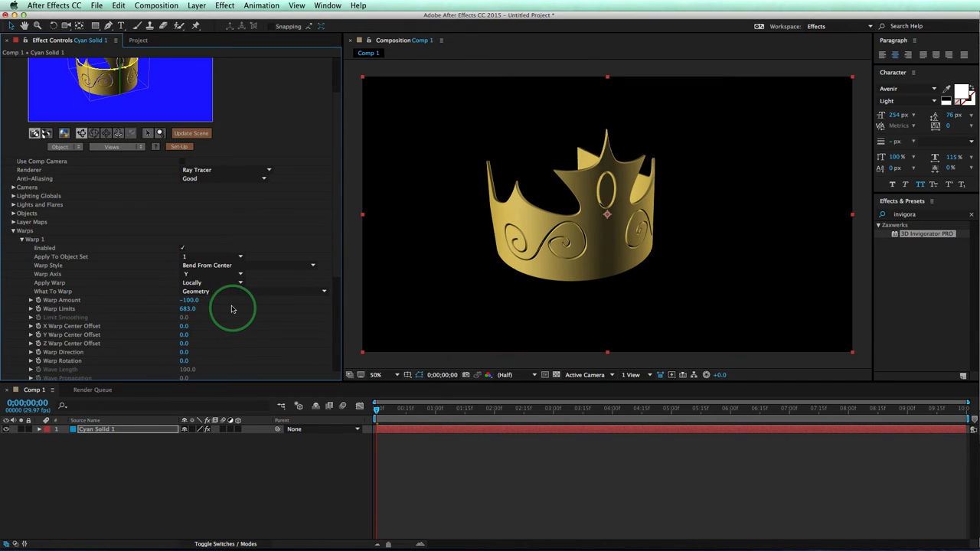
drag(233, 308, 275, 309)
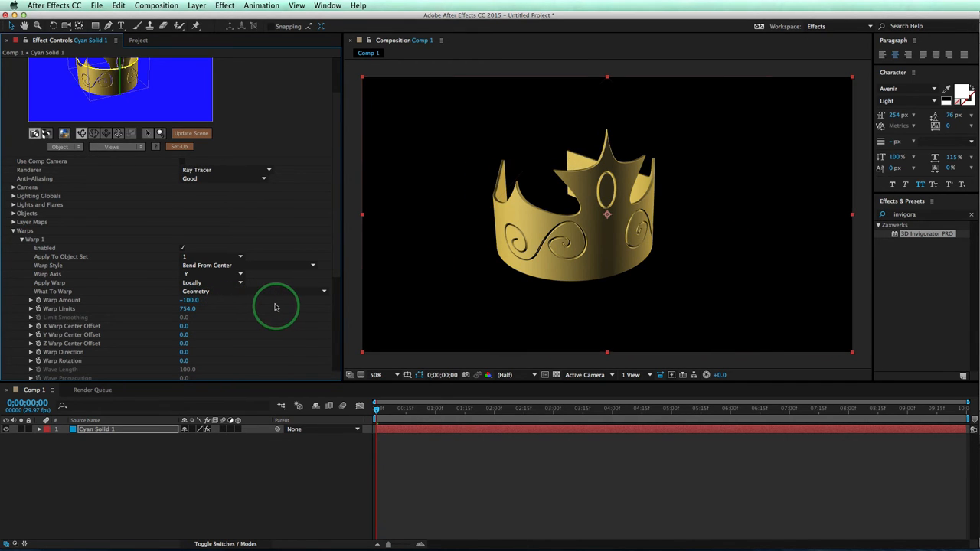
drag(275, 309, 306, 309)
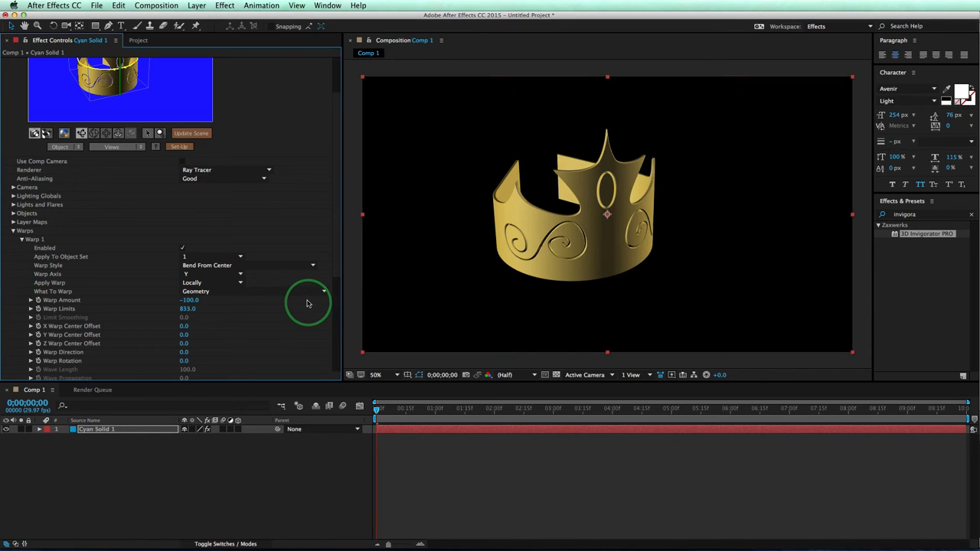
drag(307, 303, 351, 303)
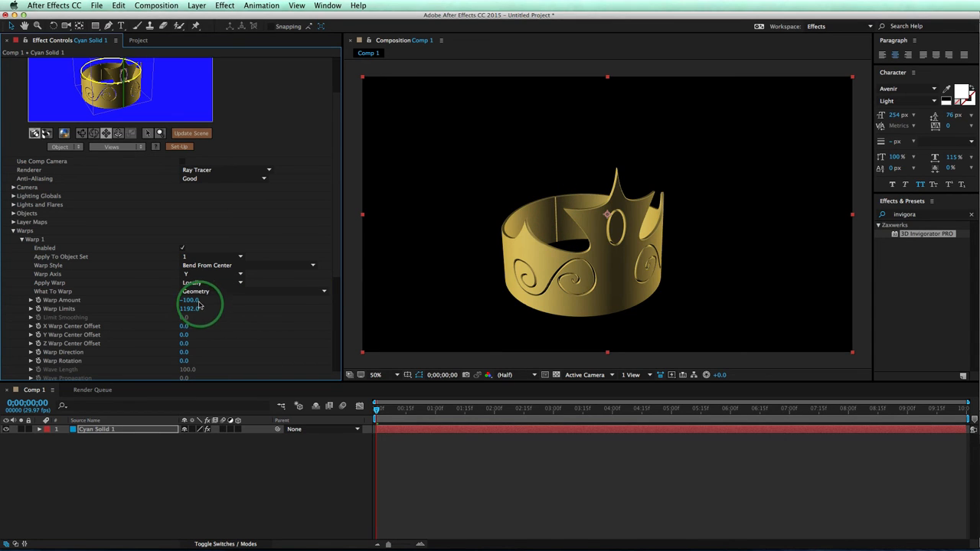
double_click(189, 299)
text(-101)
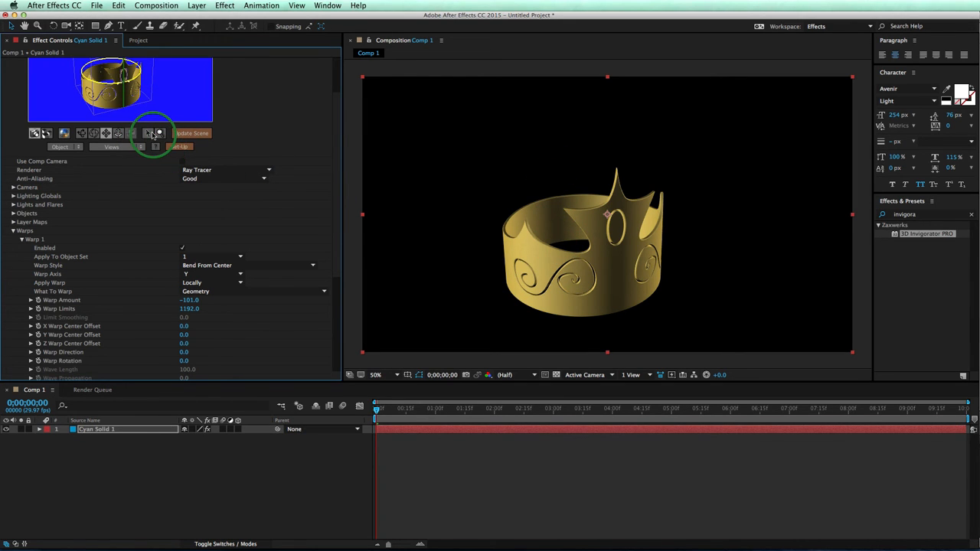
mouse_move(224, 135)
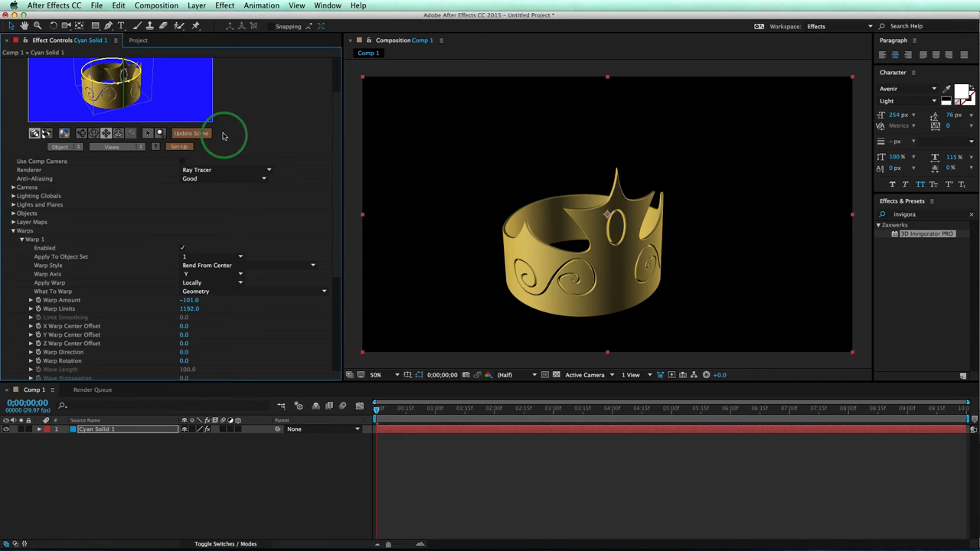
mouse_move(576, 256)
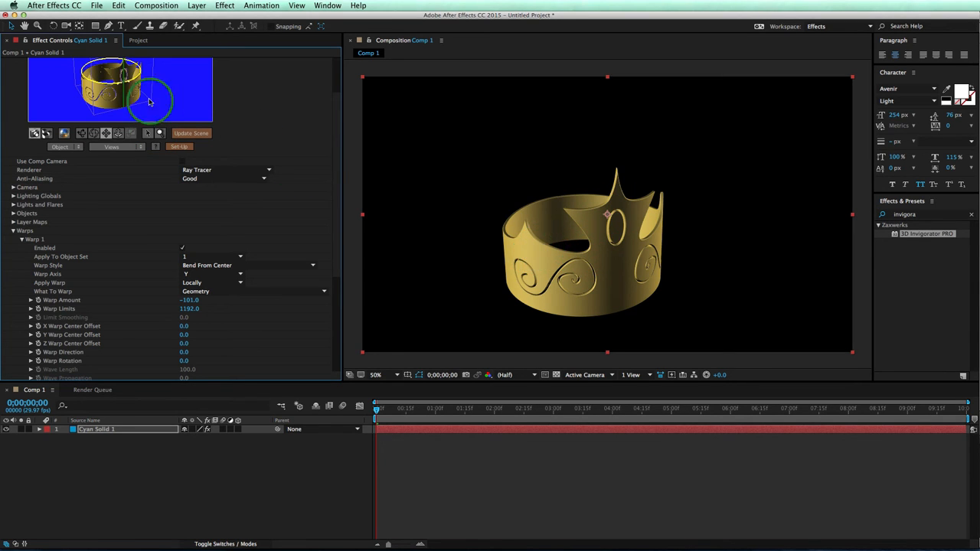
mouse_move(589, 253)
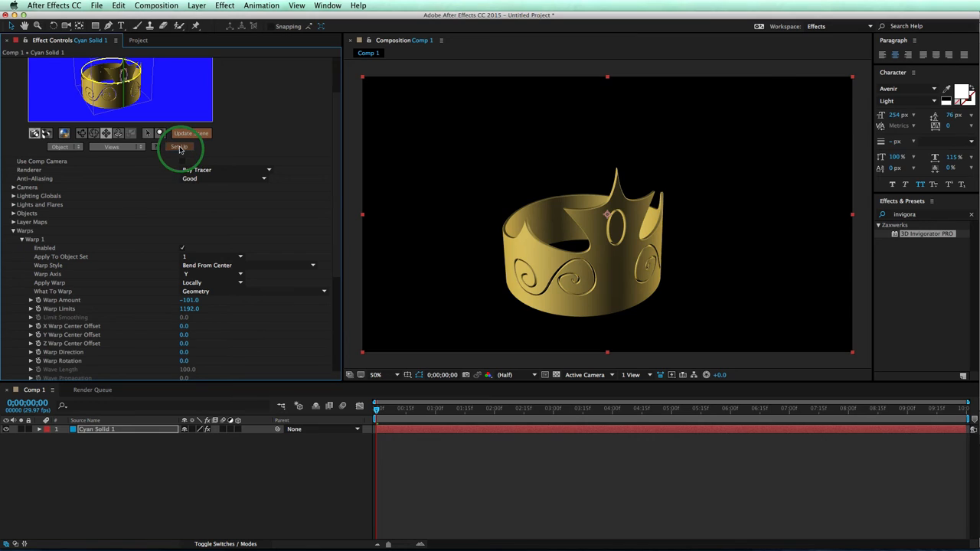
In Set-Up, select both crown objects and open the gold material for editing.
click(179, 146)
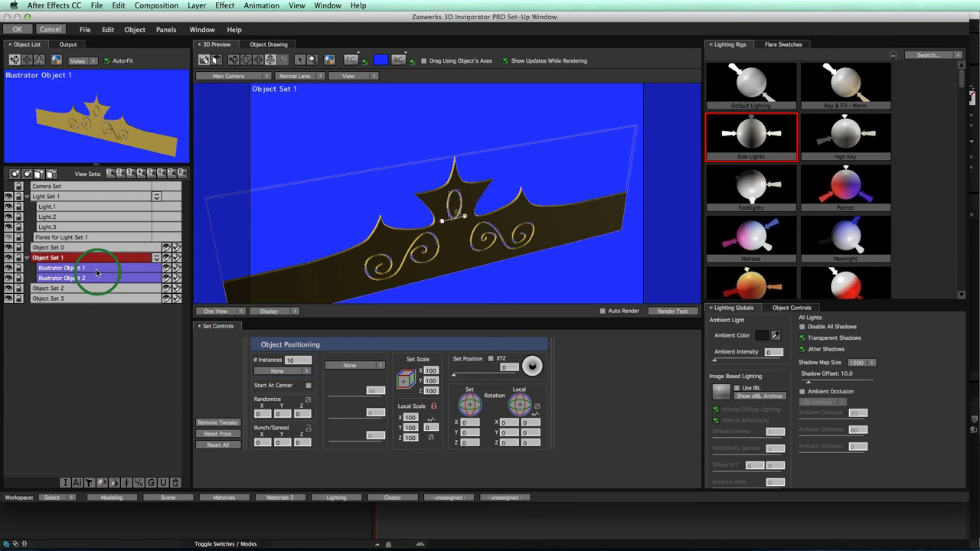
click(62, 268)
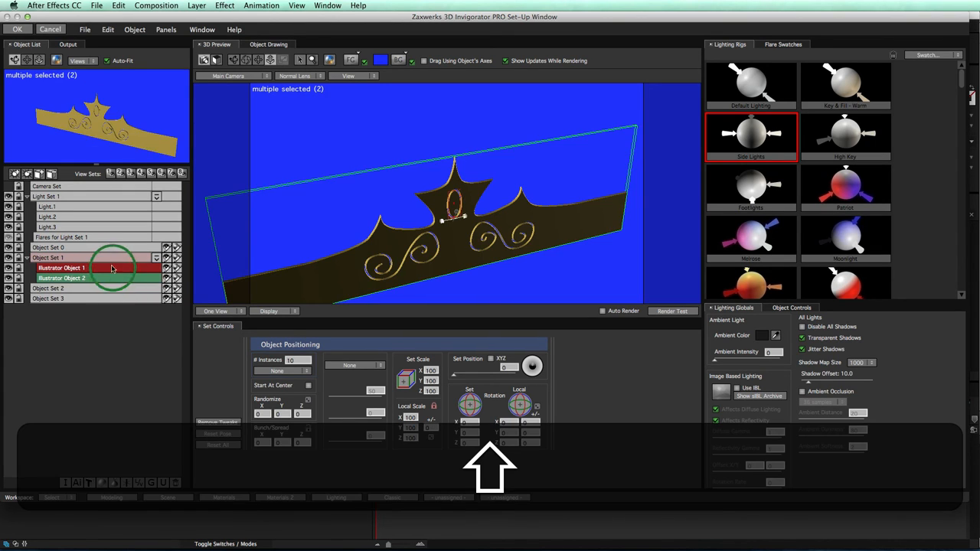
click(224, 497)
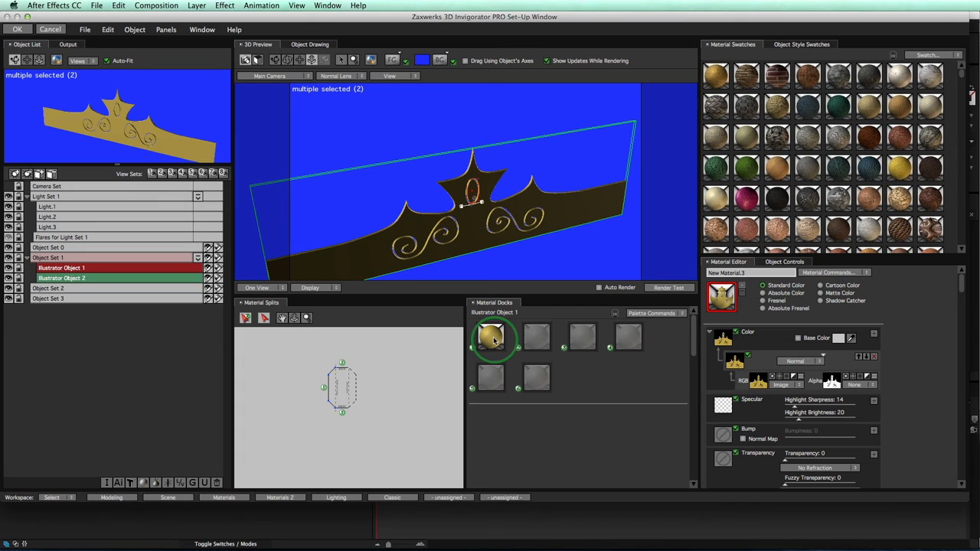
click(490, 337)
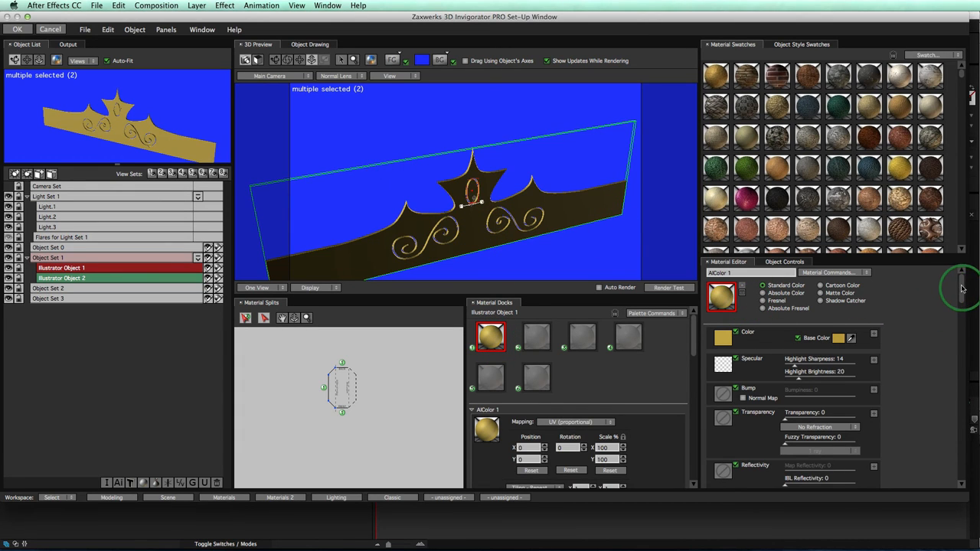
Load Punchy Reflections.tga as the reflectivity map and brighten the highlight.
scroll(down, 3)
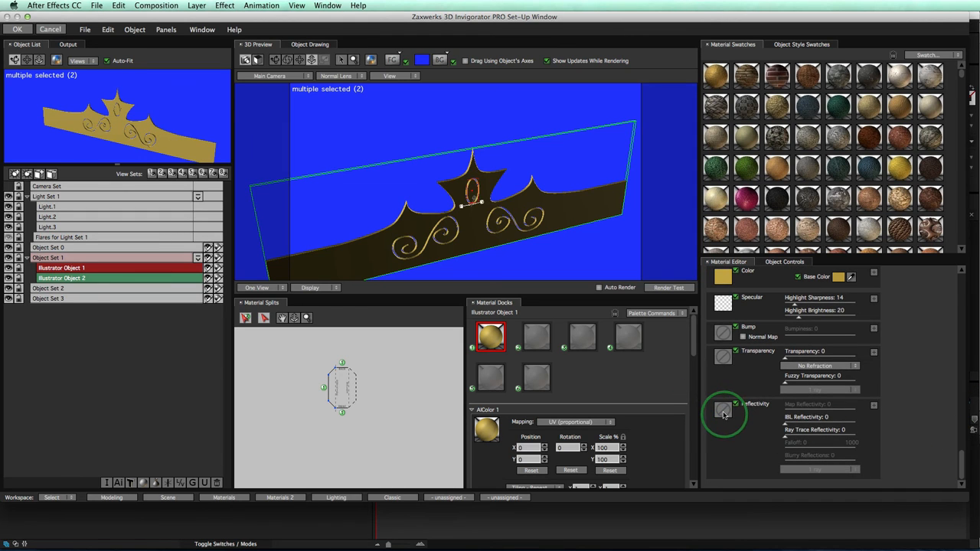
click(723, 411)
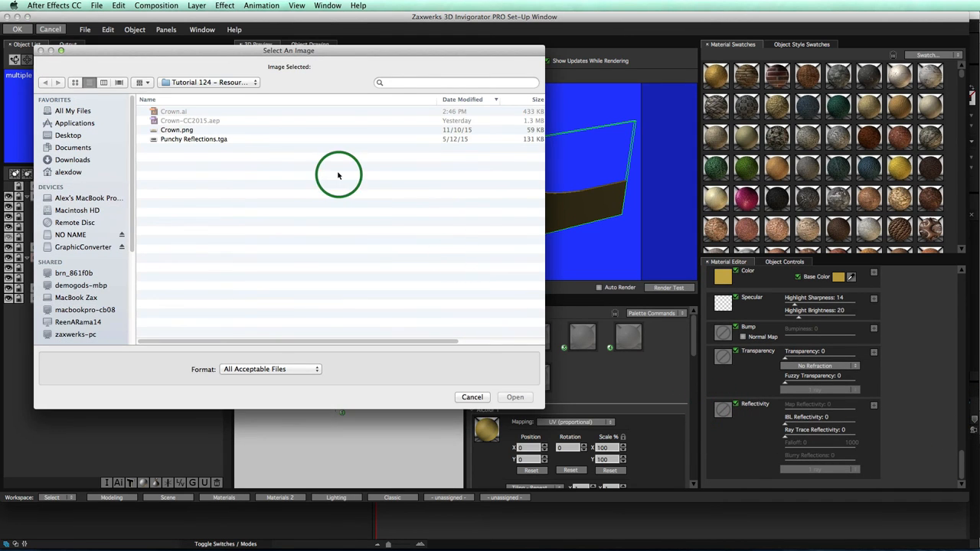
click(194, 139)
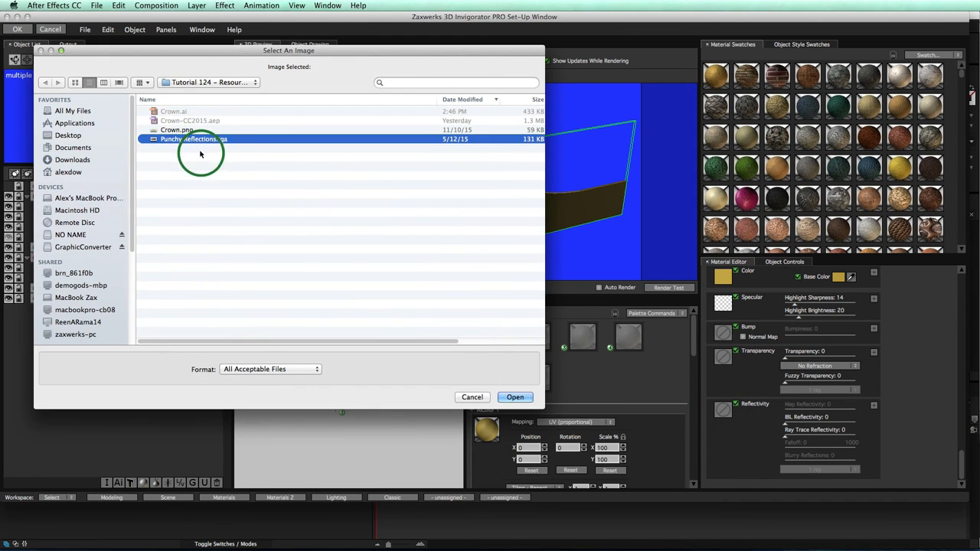
mouse_move(569, 407)
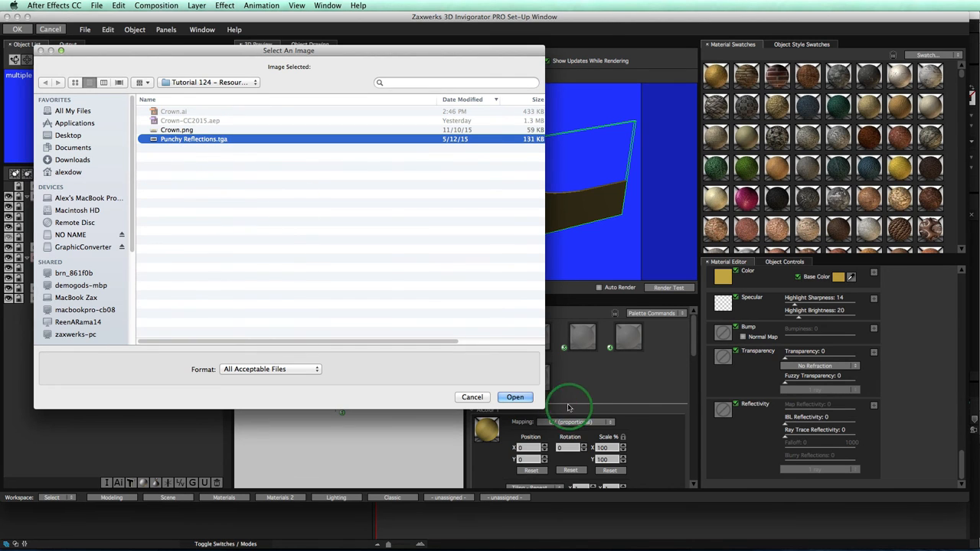
click(514, 396)
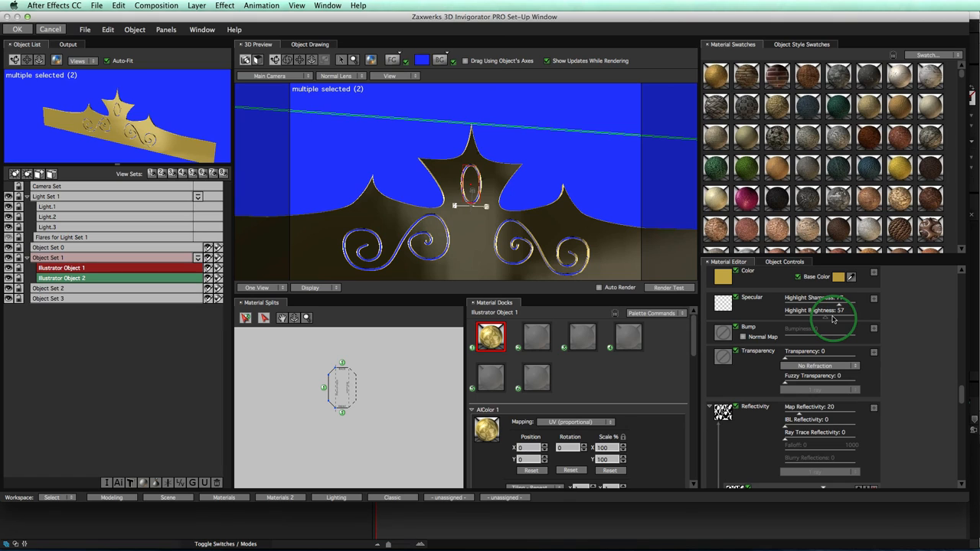
drag(830, 318, 842, 317)
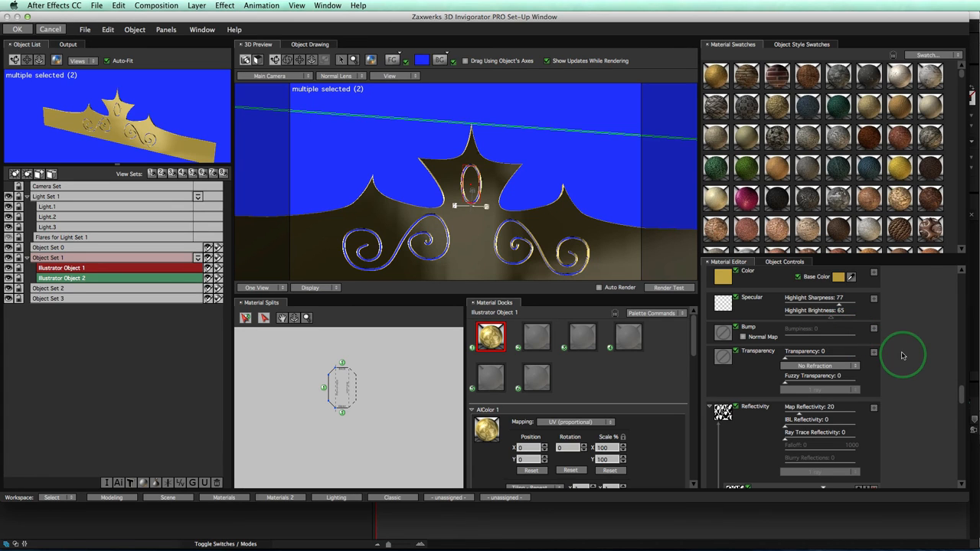
mouse_move(961, 332)
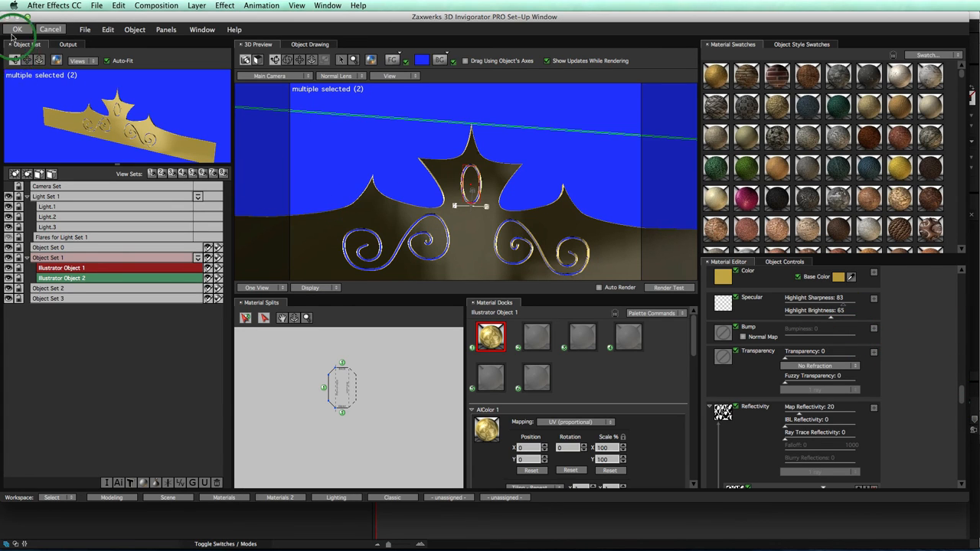
Accept the Invigorator Set-Up changes so Comp 1 shows the reflective gold crown.
click(17, 29)
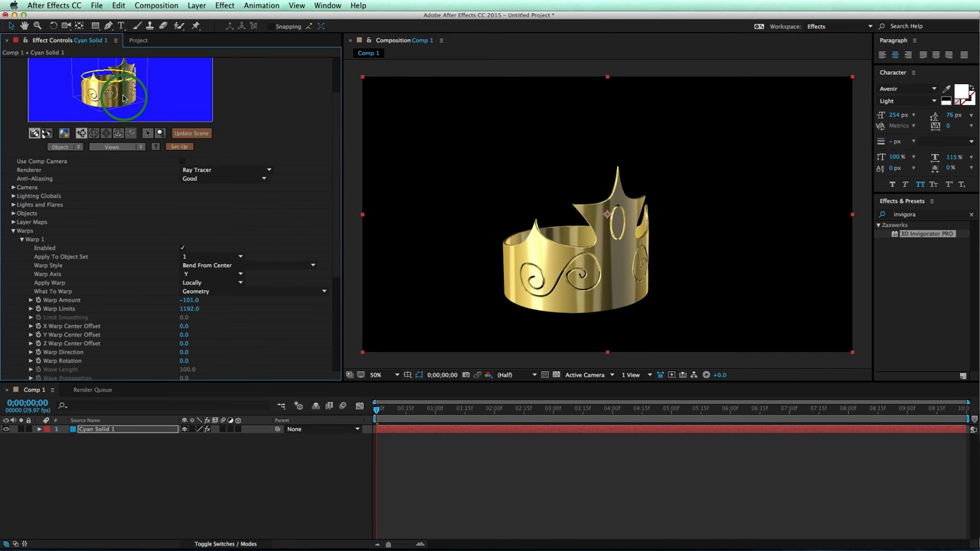
For both crown objects, set extrusion depth to 10.82 and bevel choke to -1.8, then accept.
click(179, 146)
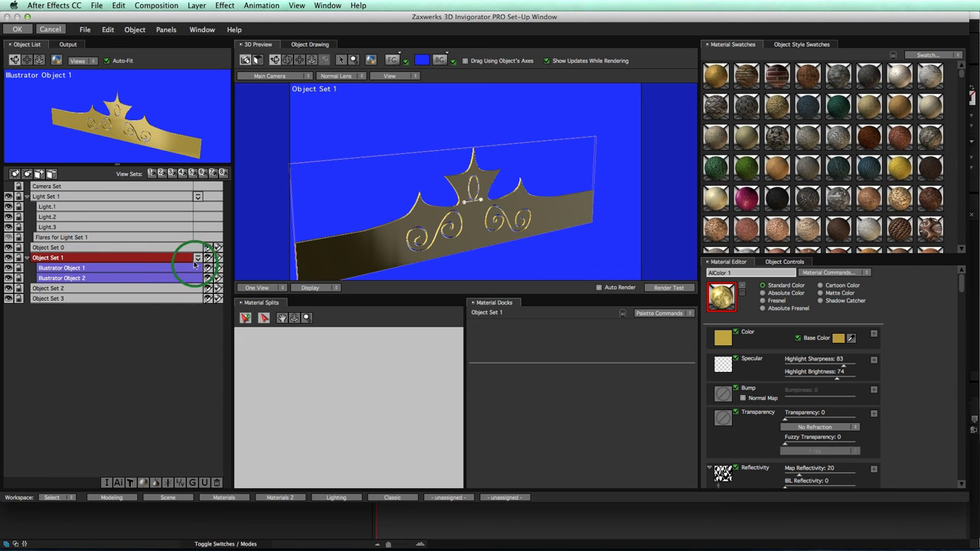
click(61, 278)
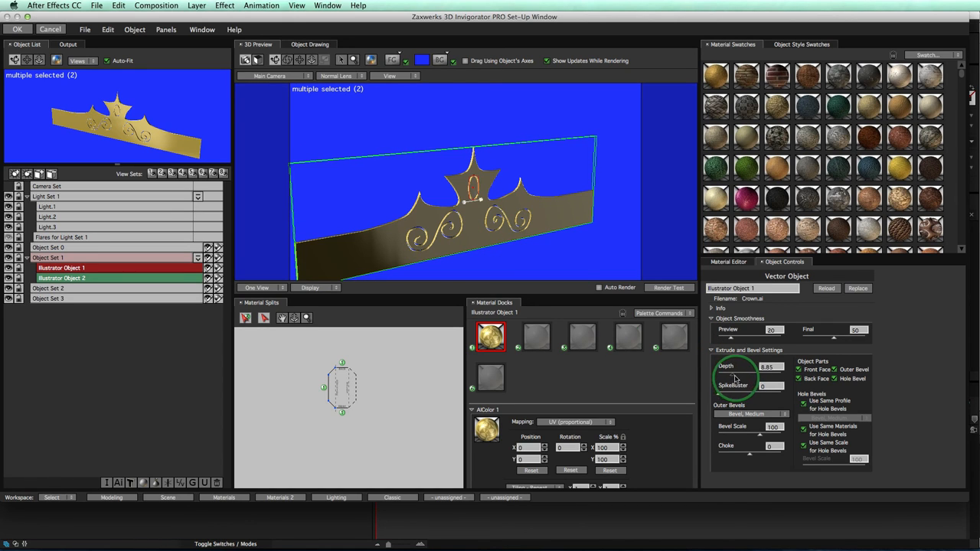
drag(754, 366, 769, 366)
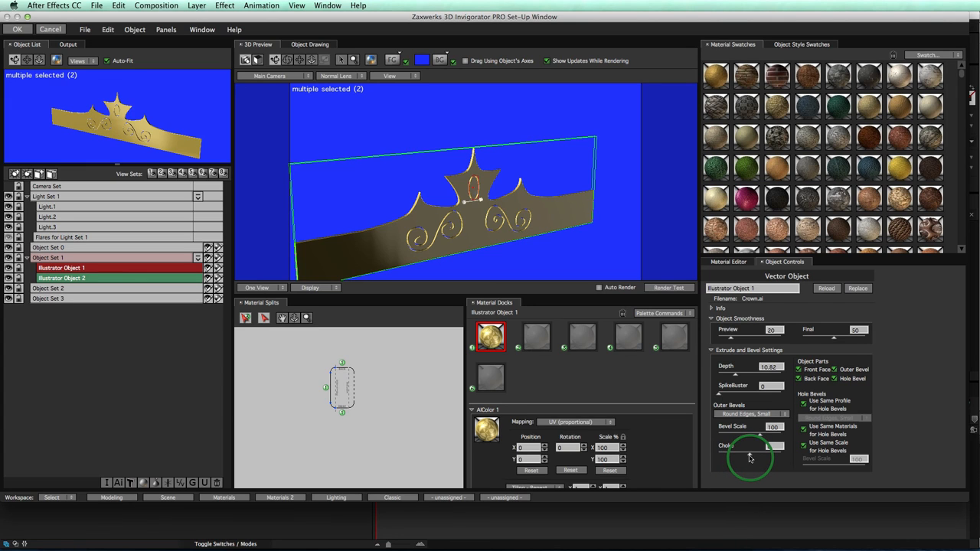
drag(750, 458, 765, 457)
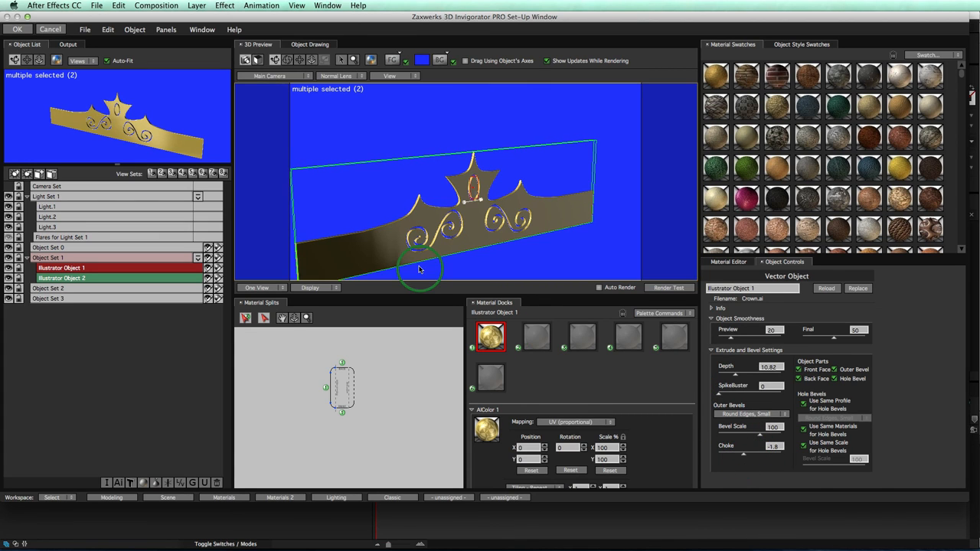
click(17, 29)
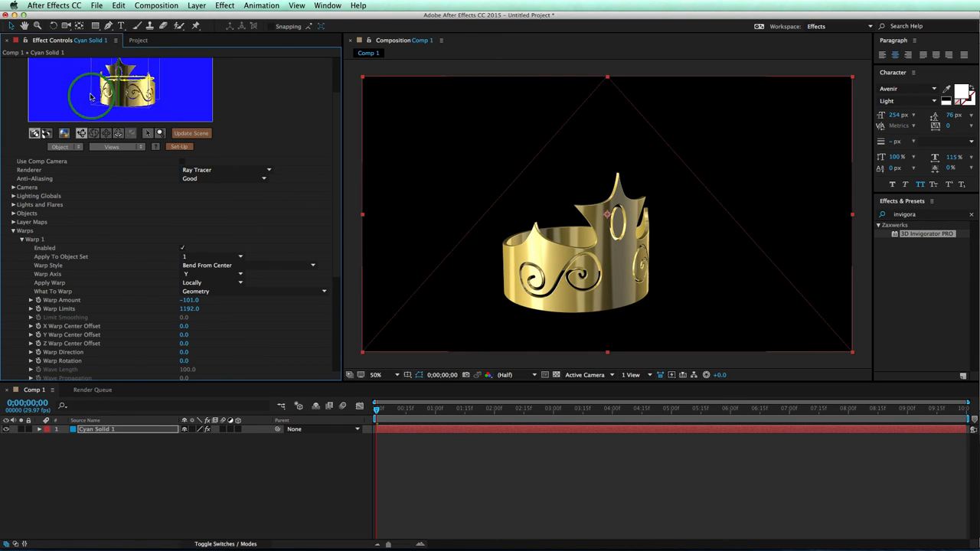
Rotate the crown ring in the Invigorator preview thumbnail to show another side.
drag(99, 84, 161, 107)
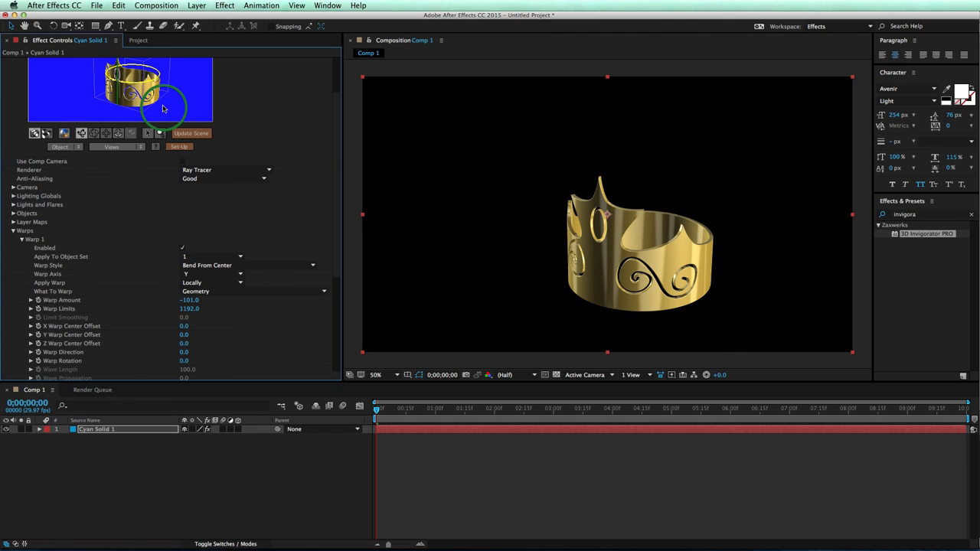